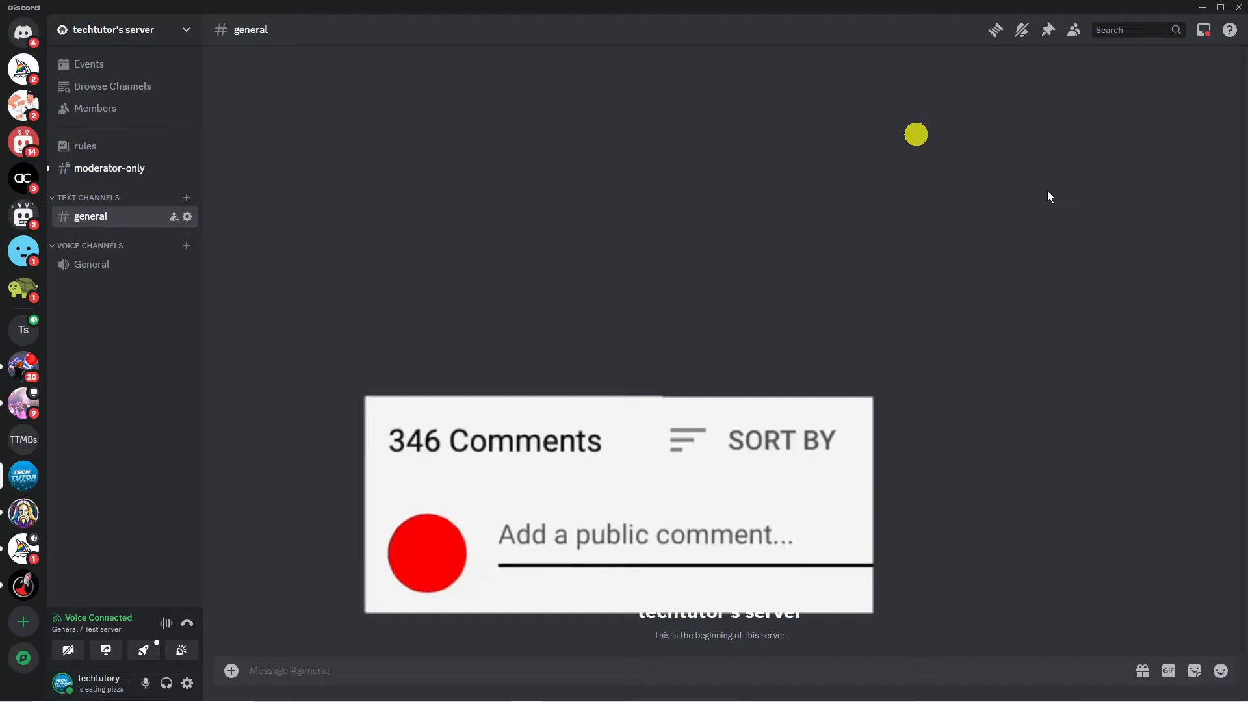
# Type 'Great vid!' and open techtutor's server dropdown menu
pyautogui.write('Great vid!')
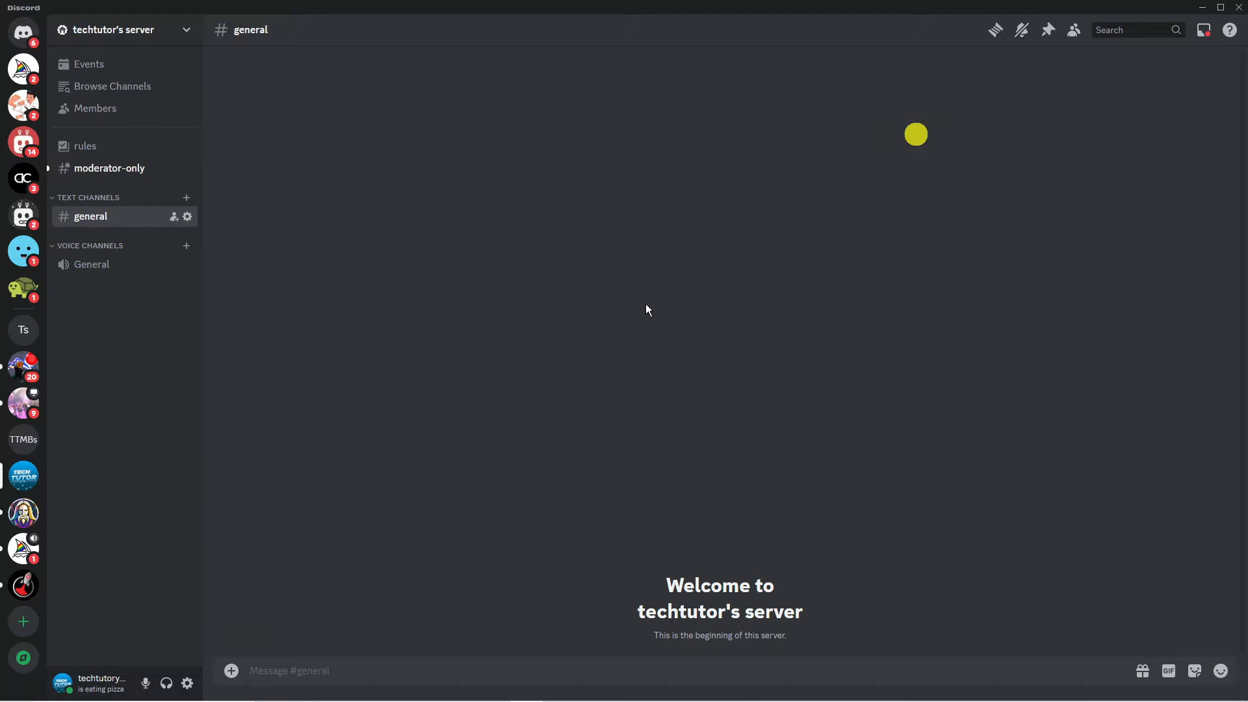
pyautogui.moveTo(667, 516)
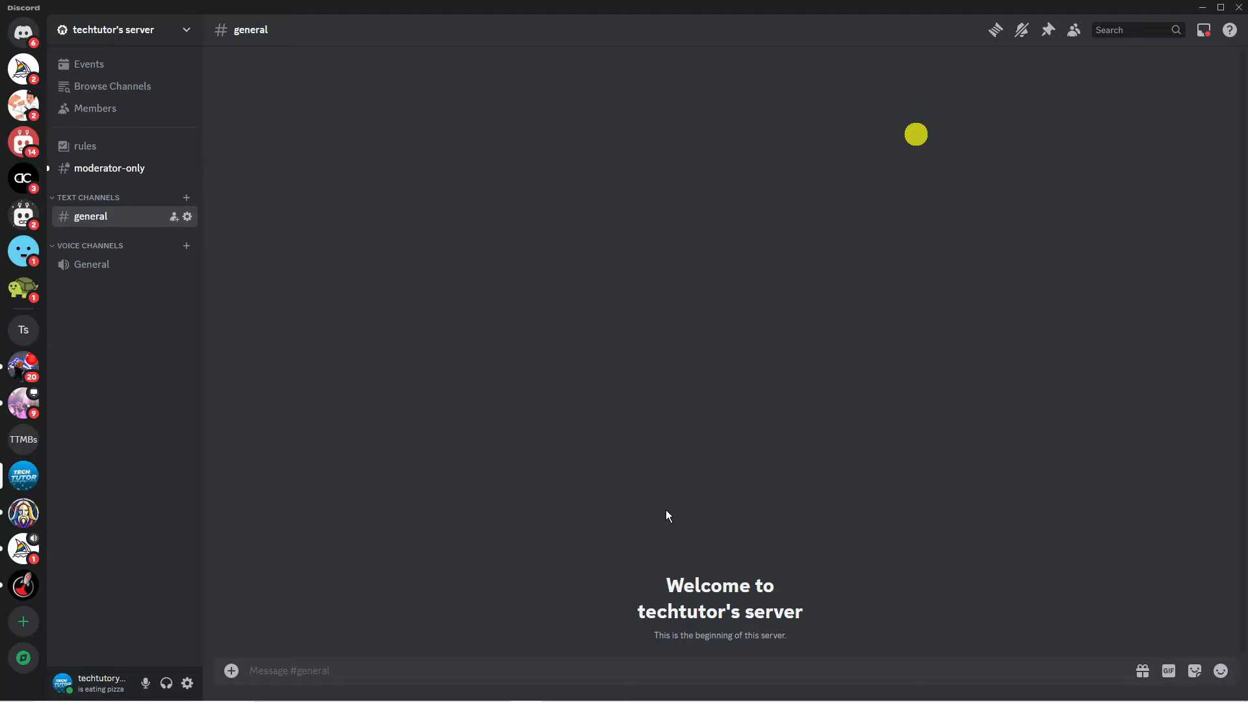
pyautogui.moveTo(616, 595)
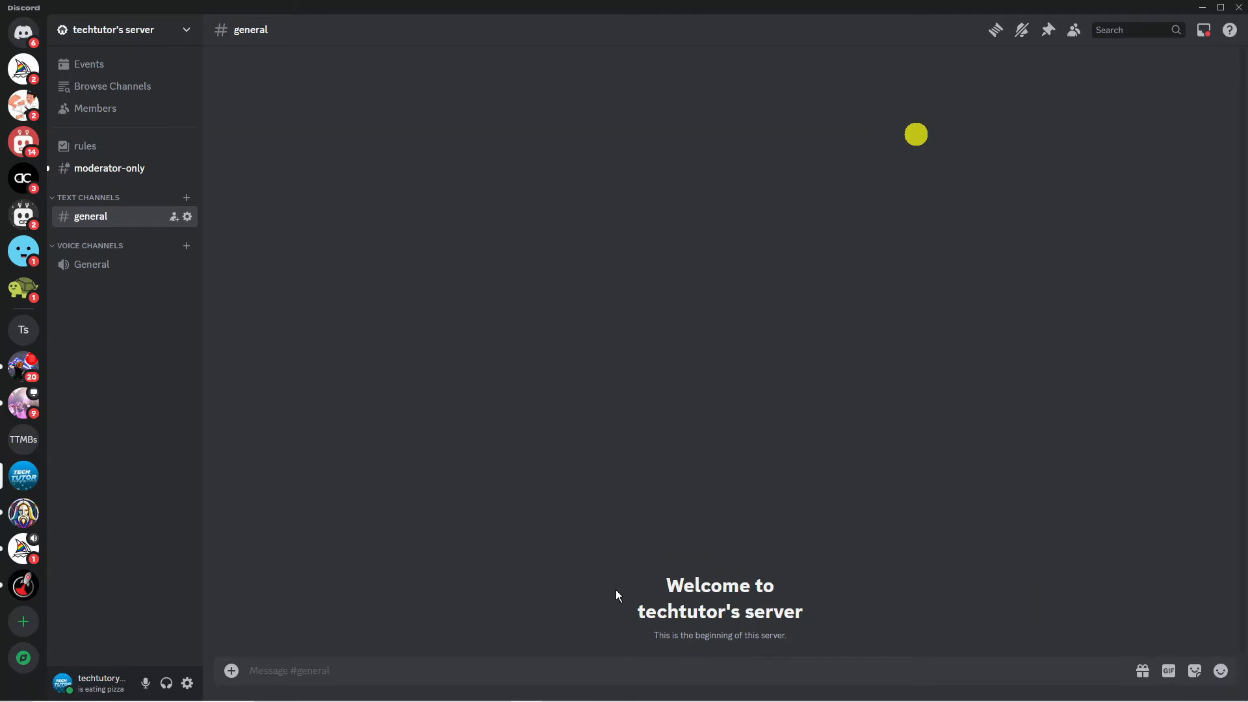
pyautogui.moveTo(23, 476)
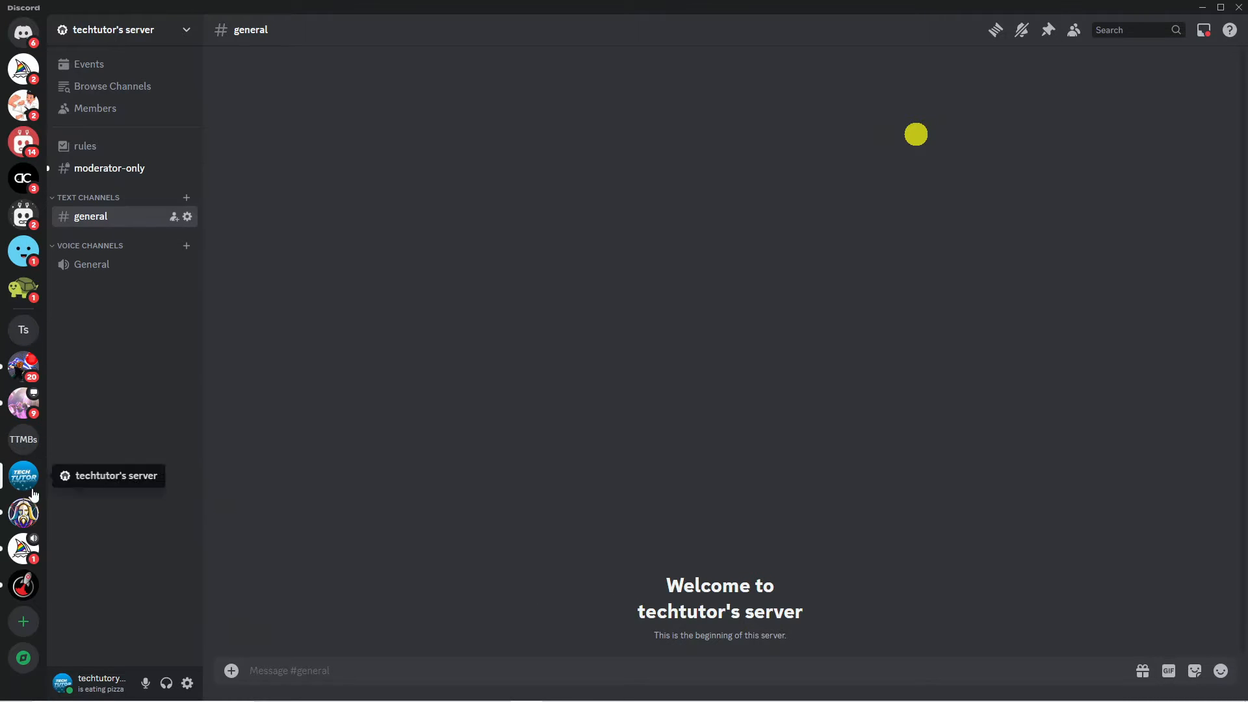
pyautogui.moveTo(220, 483)
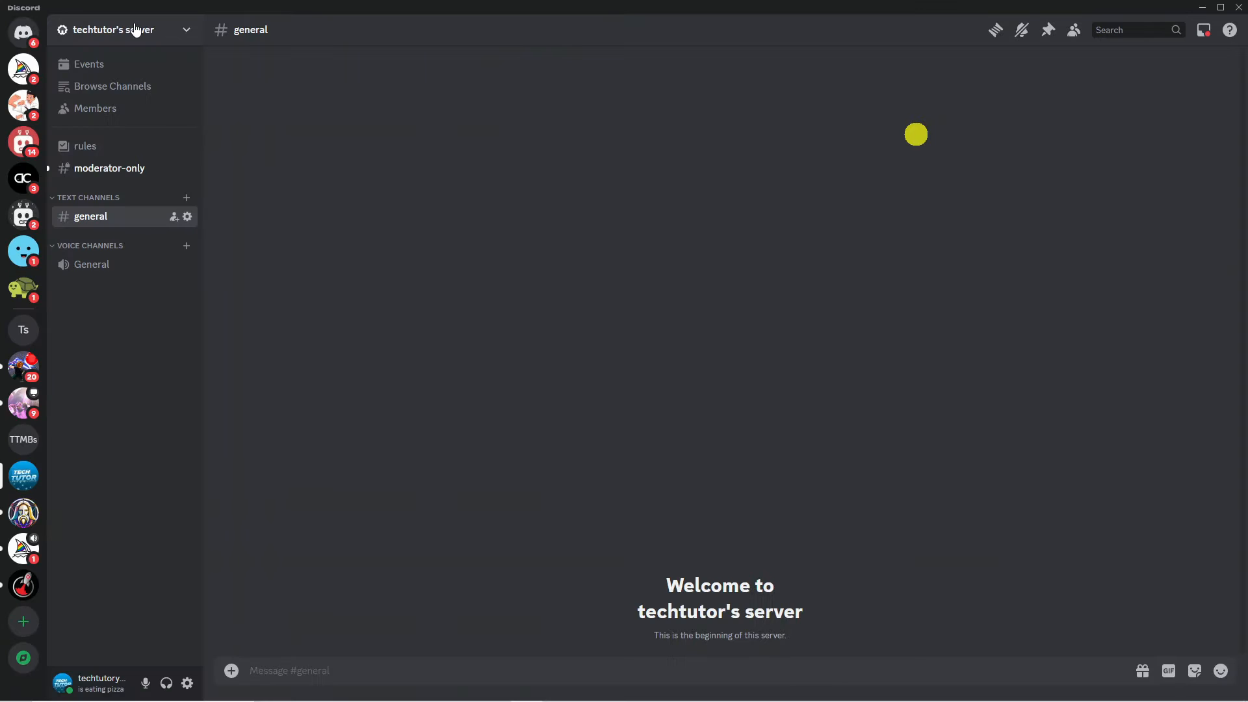
pyautogui.click(120, 29)
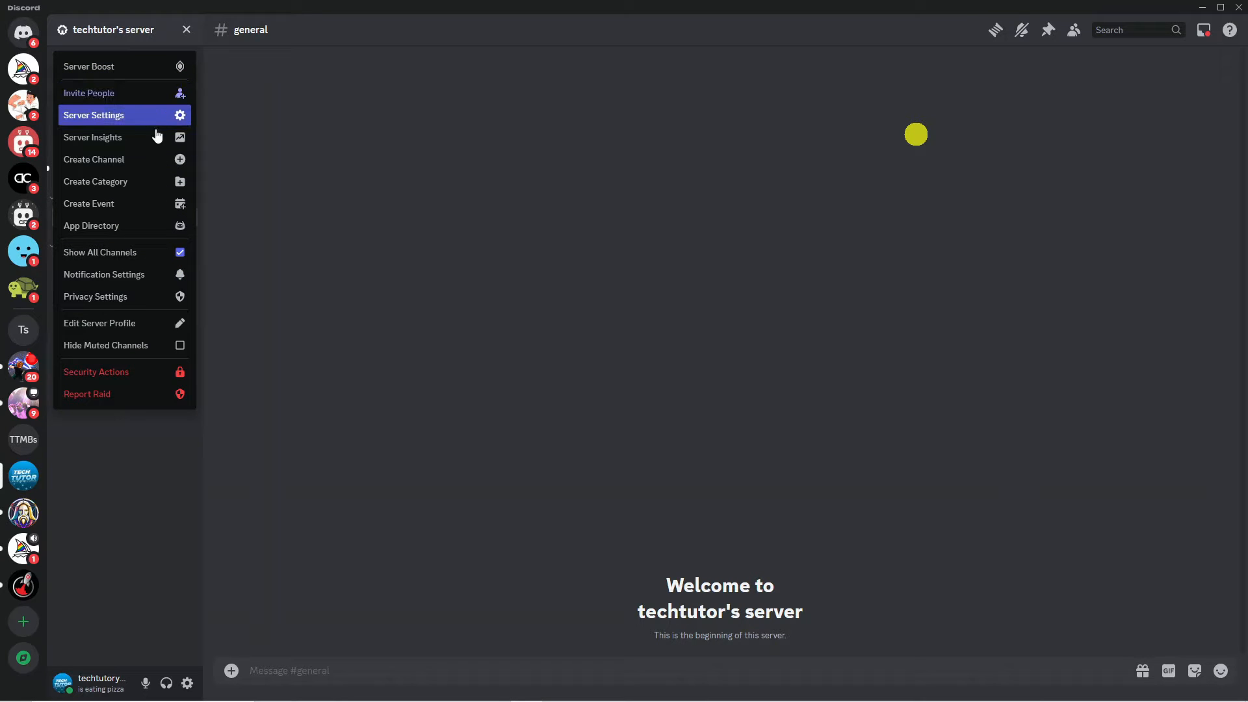
pyautogui.moveTo(123, 225)
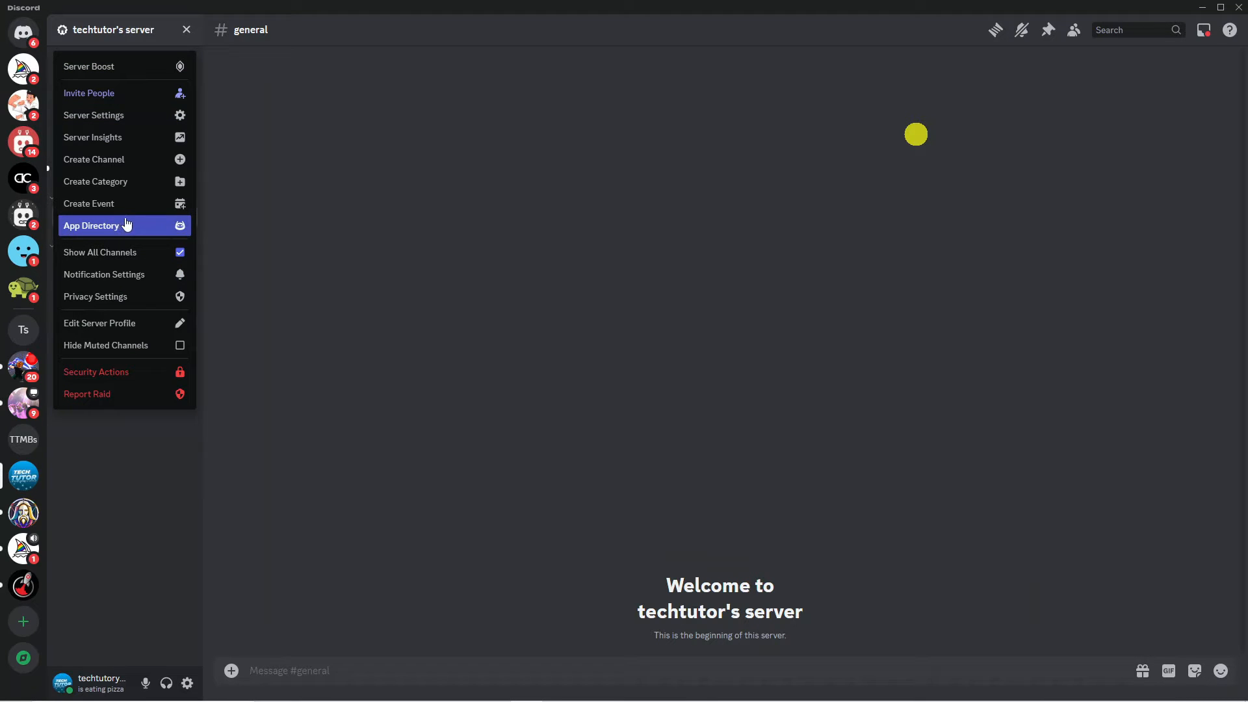
# Search the App Directory for 'green' and open the Green-bot app page
pyautogui.click(91, 225)
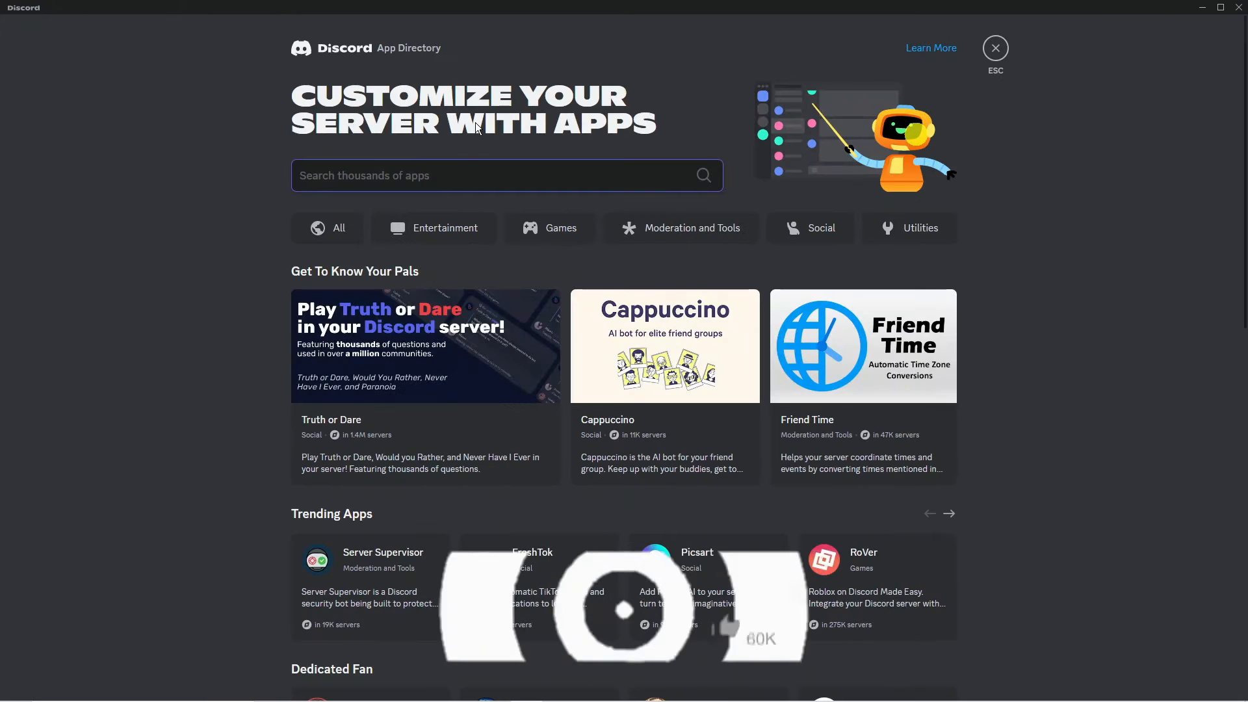
pyautogui.write('green bot')
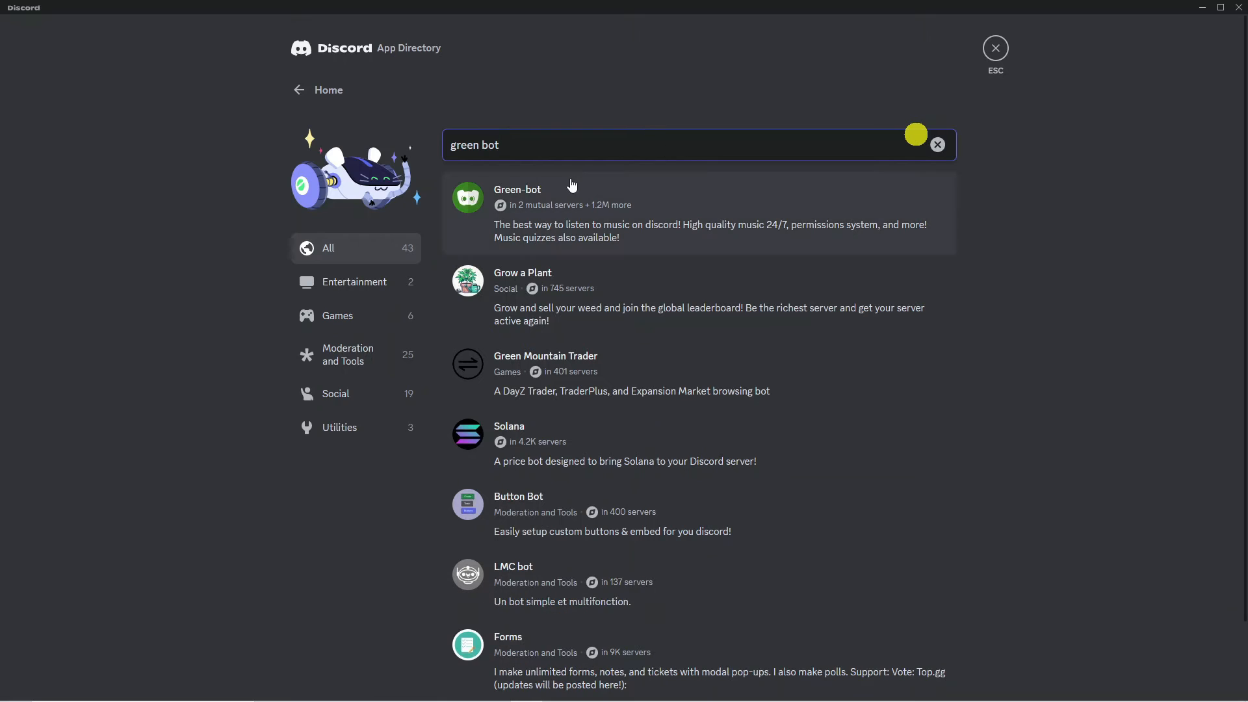
pyautogui.moveTo(621, 227)
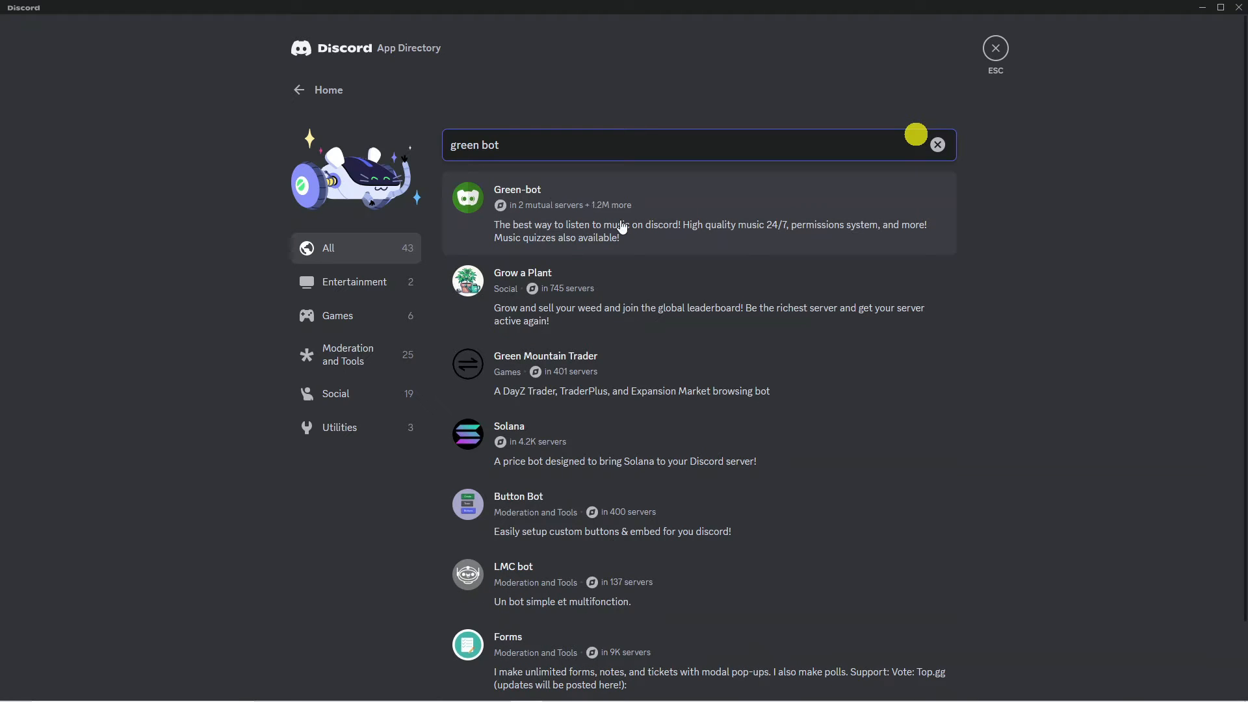
pyautogui.click(516, 197)
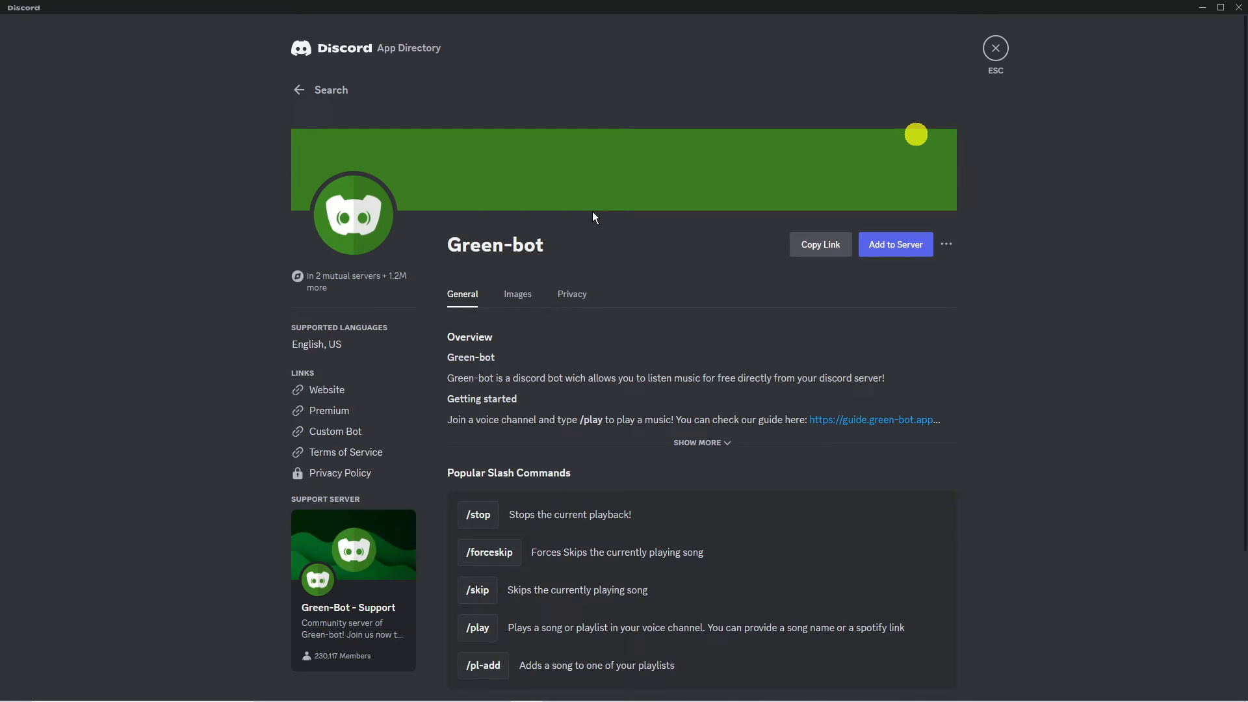
pyautogui.moveTo(907, 263)
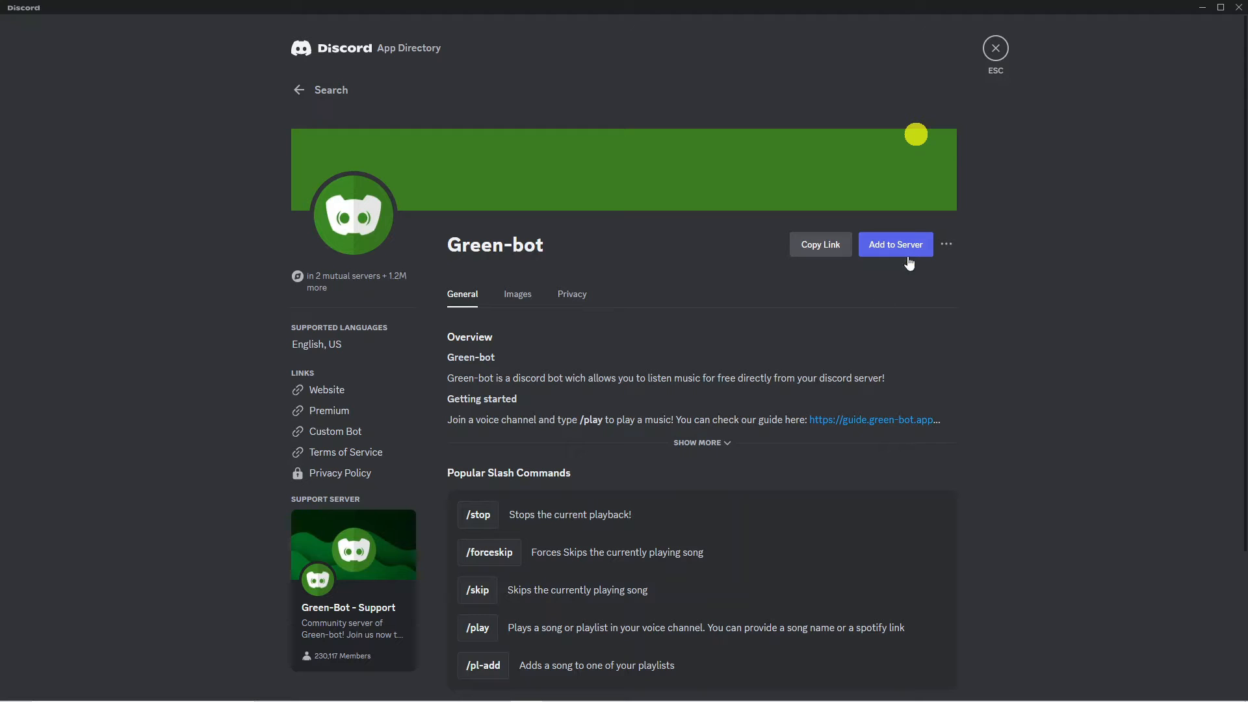
# Add Green-bot to techtutor's server and continue to the permissions review
pyautogui.click(895, 244)
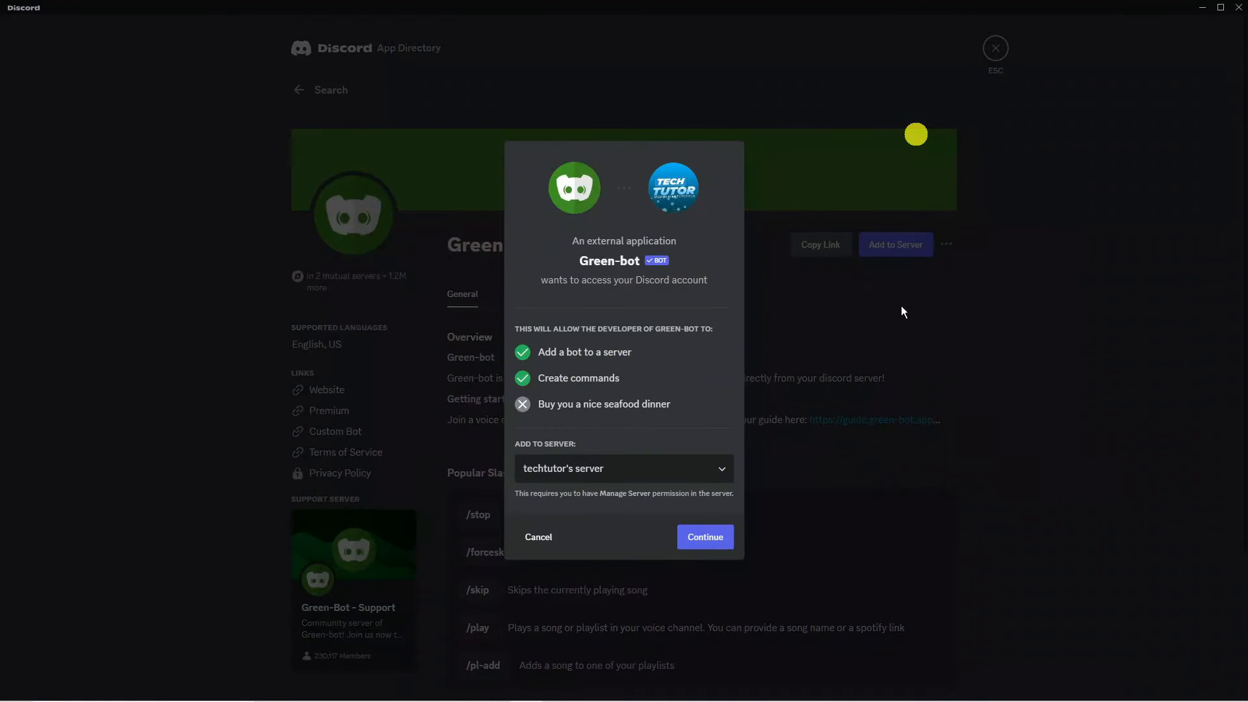
pyautogui.moveTo(645, 469)
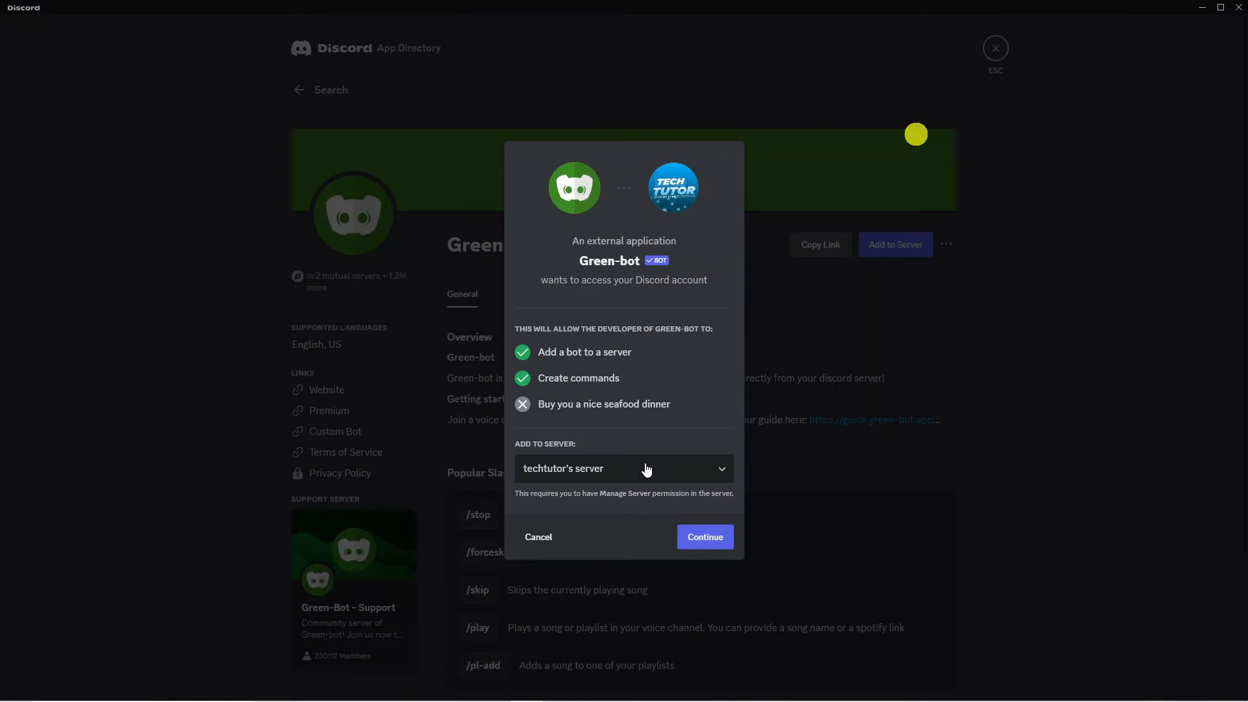
pyautogui.moveTo(596, 477)
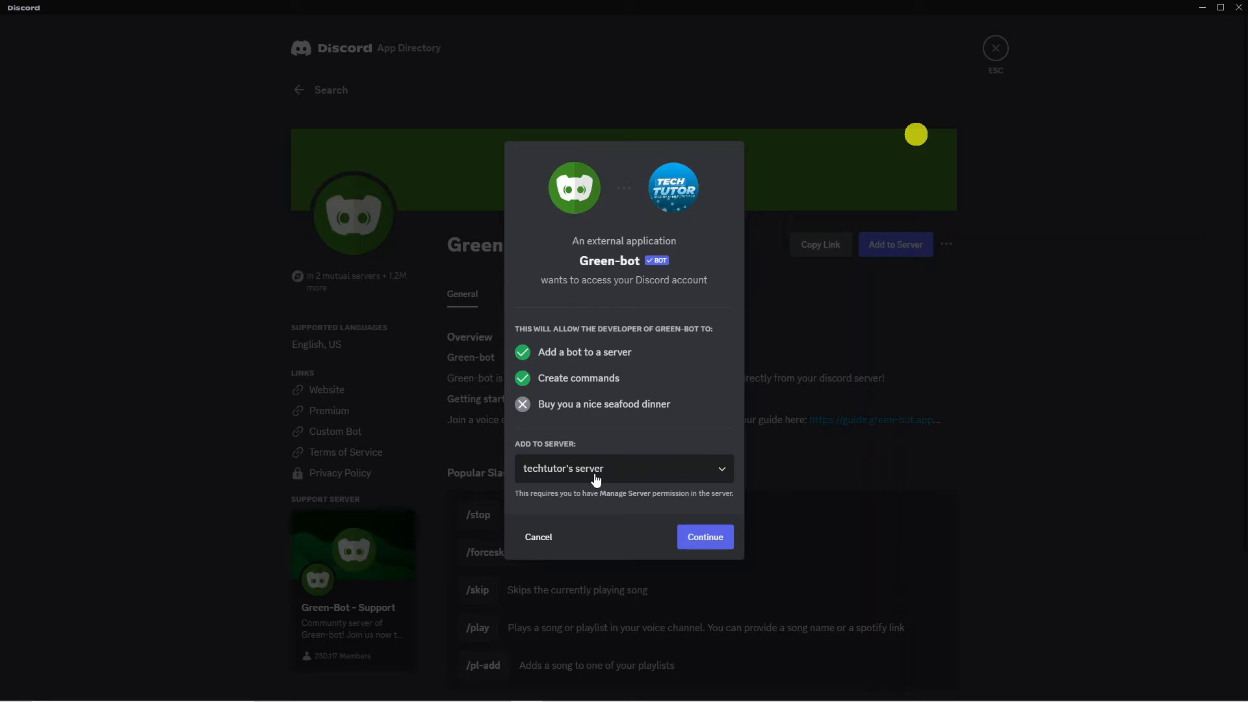
pyautogui.click(623, 468)
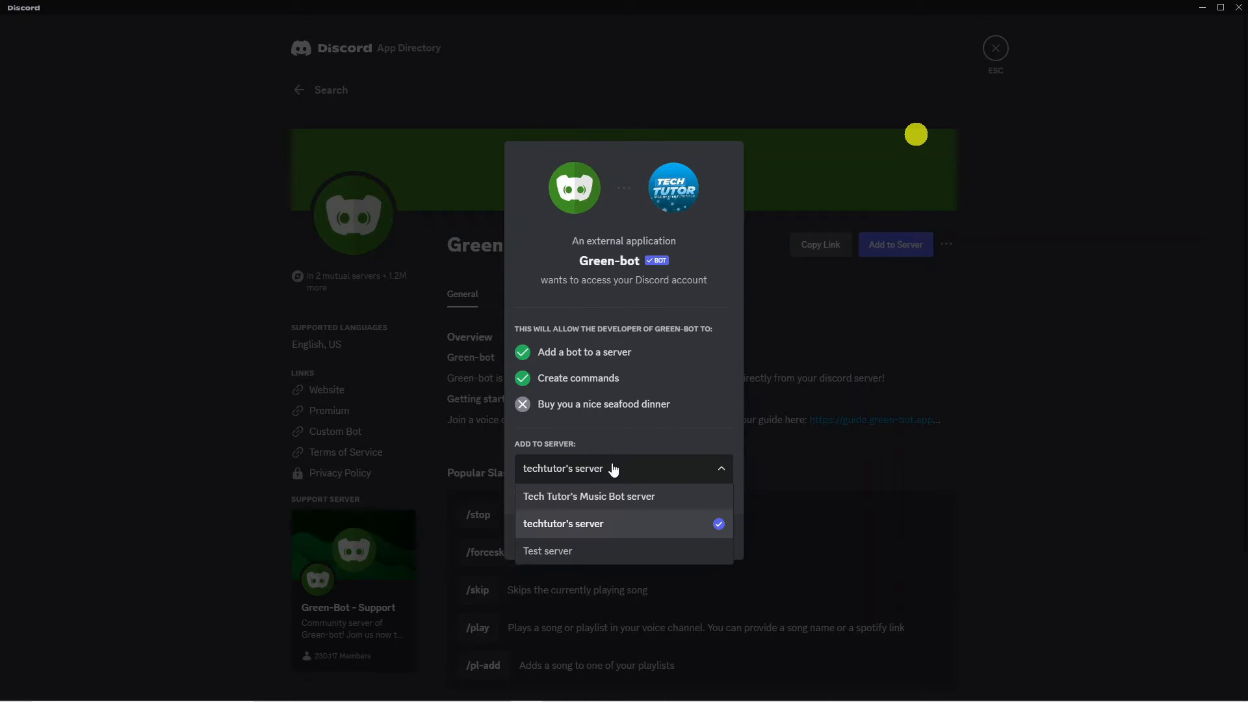
pyautogui.moveTo(606, 528)
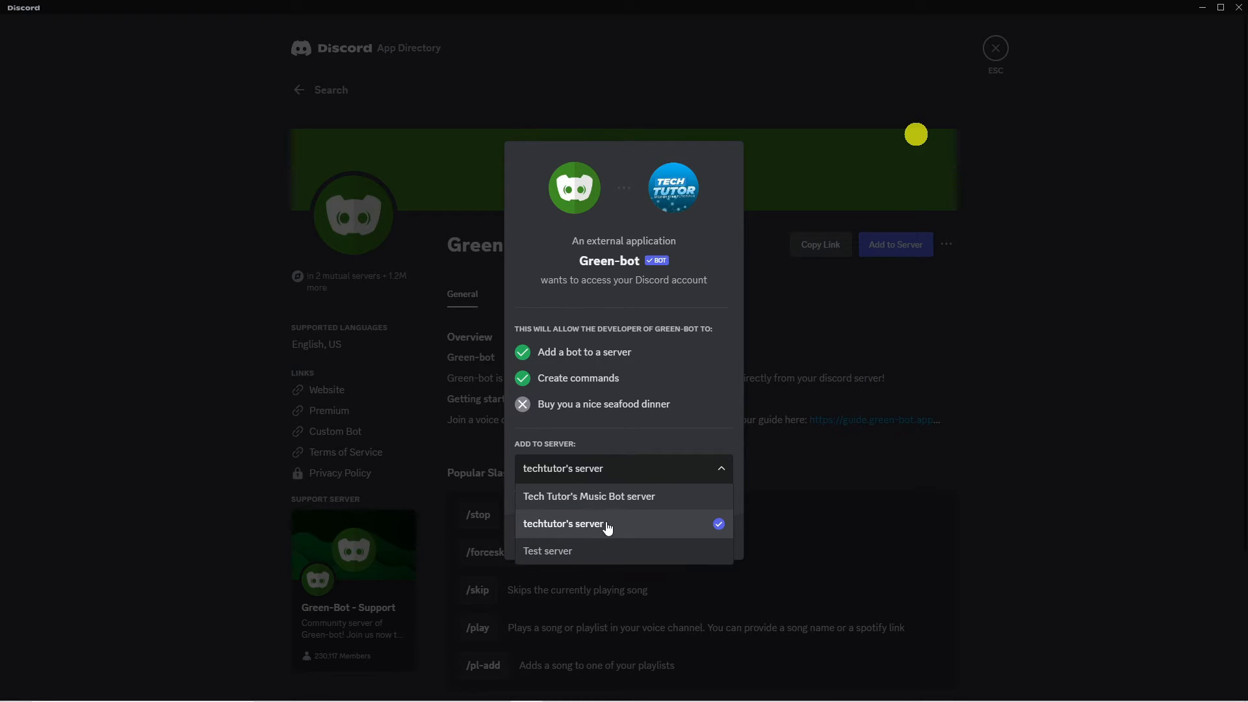
pyautogui.click(563, 523)
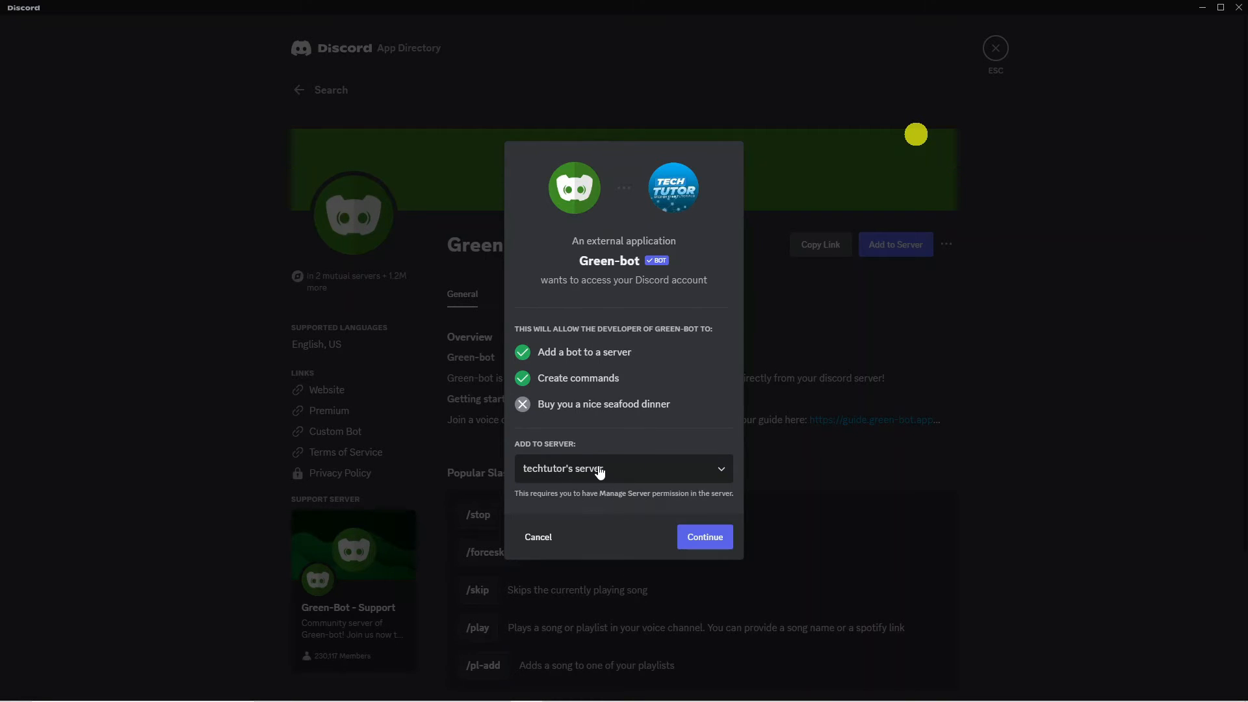
pyautogui.click(703, 536)
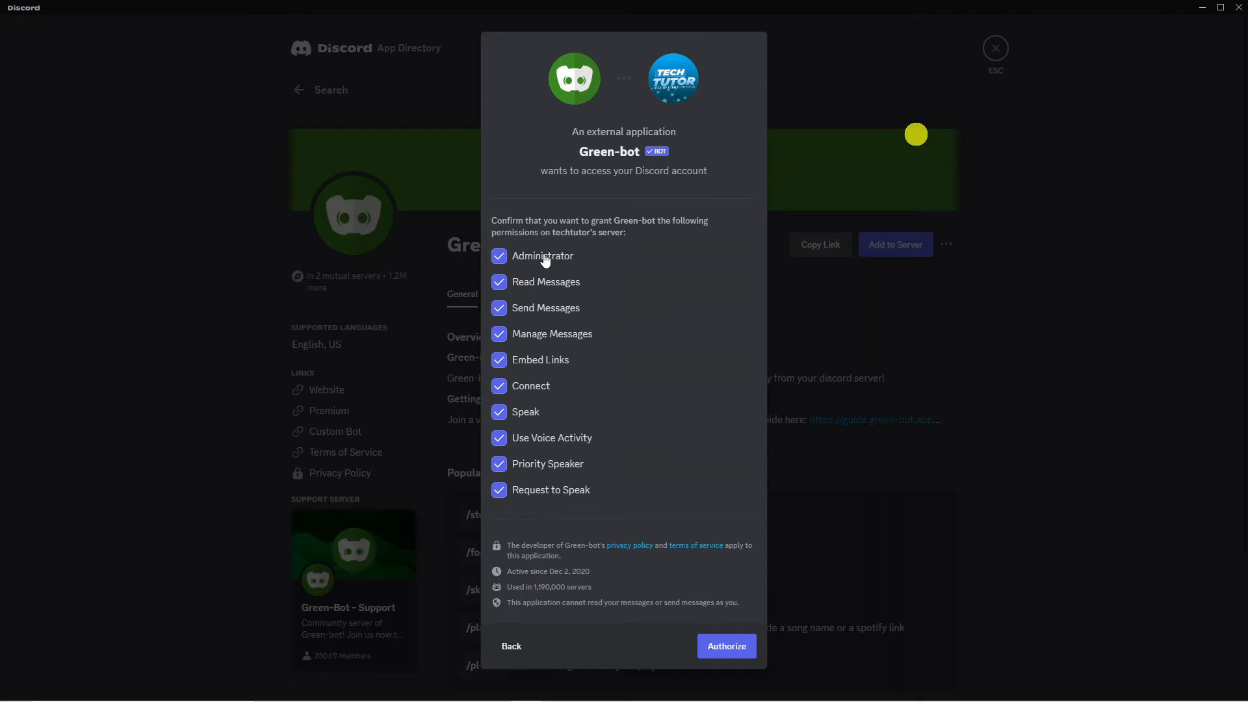
pyautogui.moveTo(557, 317)
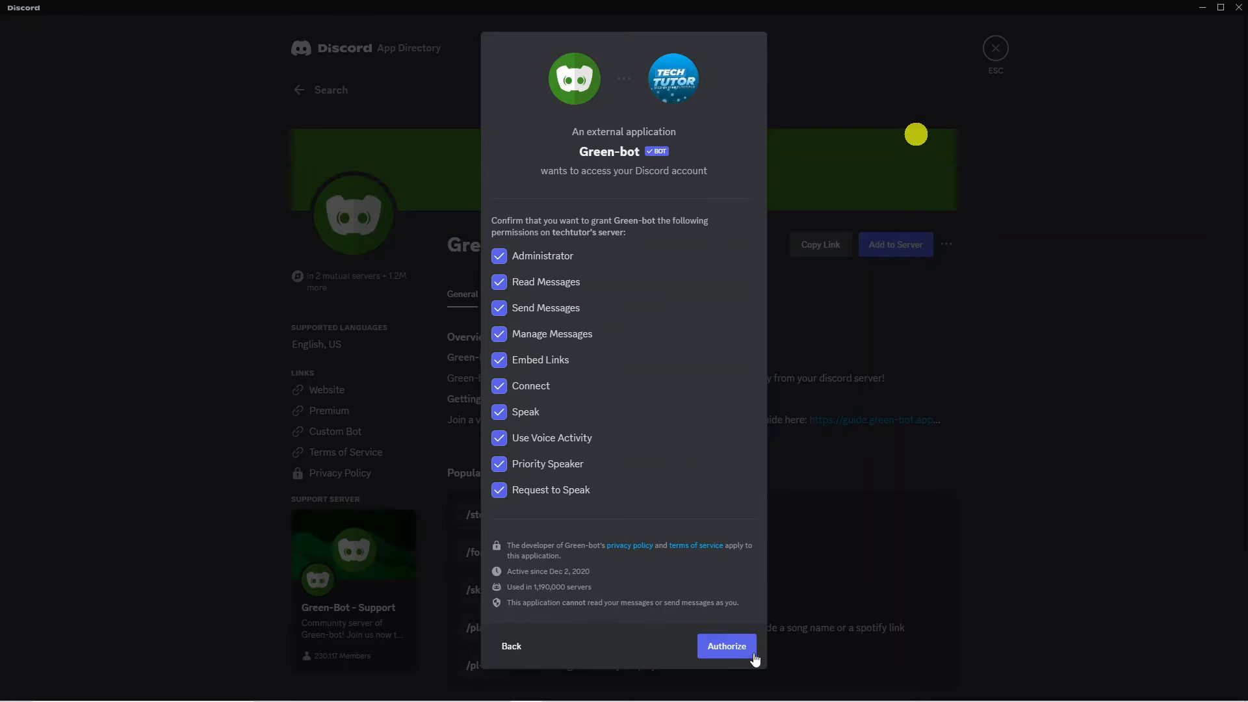
# Authorize Green-bot on techtutor's server with all permissions left ticked
pyautogui.click(725, 645)
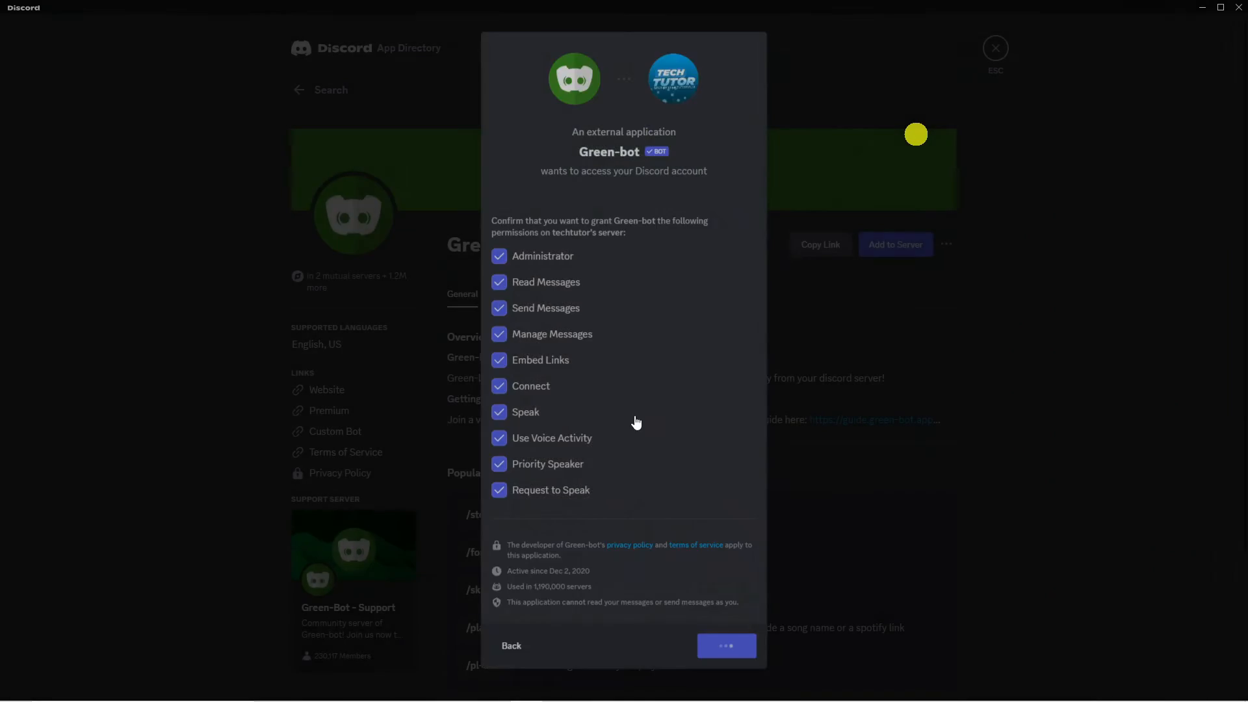
pyautogui.click(725, 645)
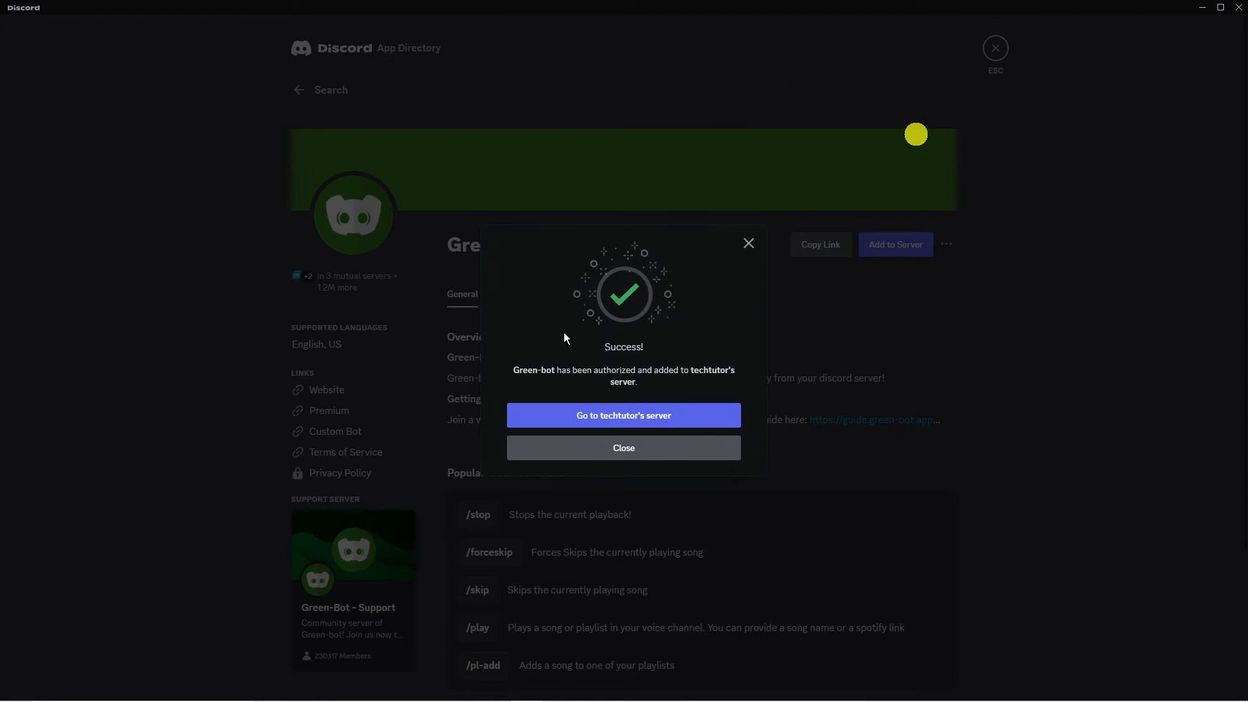
pyautogui.moveTo(588, 374)
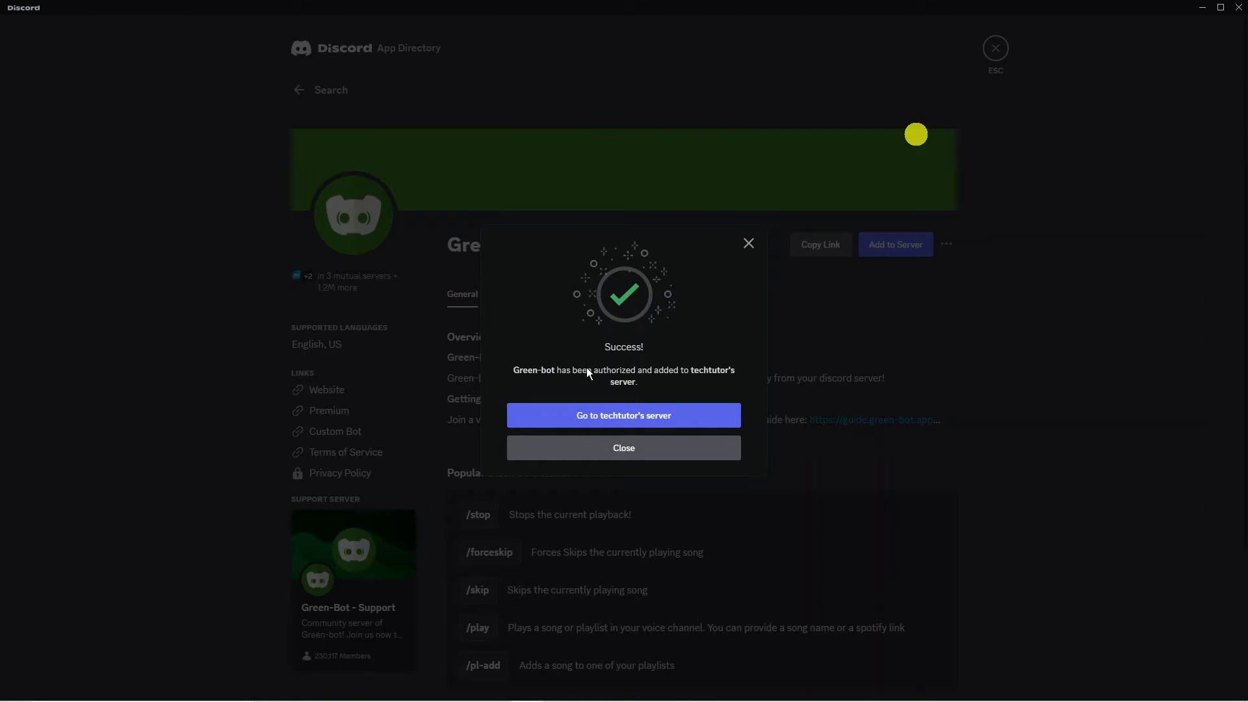
pyautogui.moveTo(671, 376)
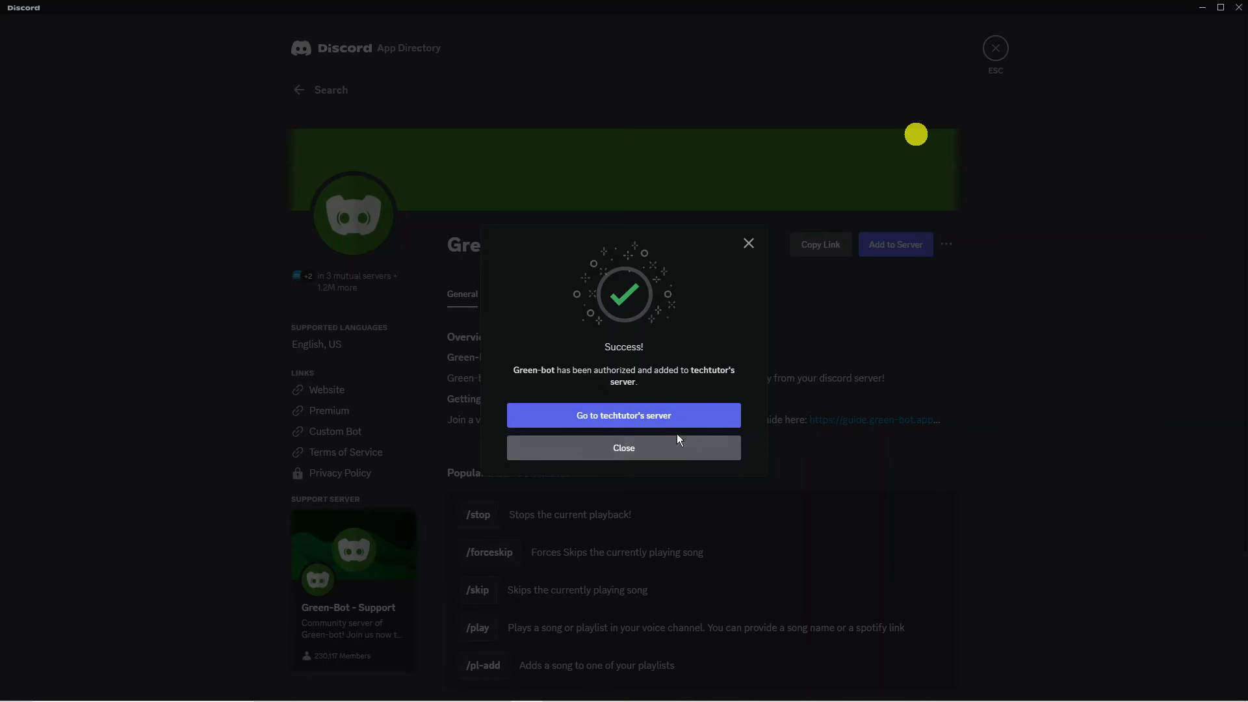
# Go to techtutor's server from the Green-bot success dialog
pyautogui.click(623, 447)
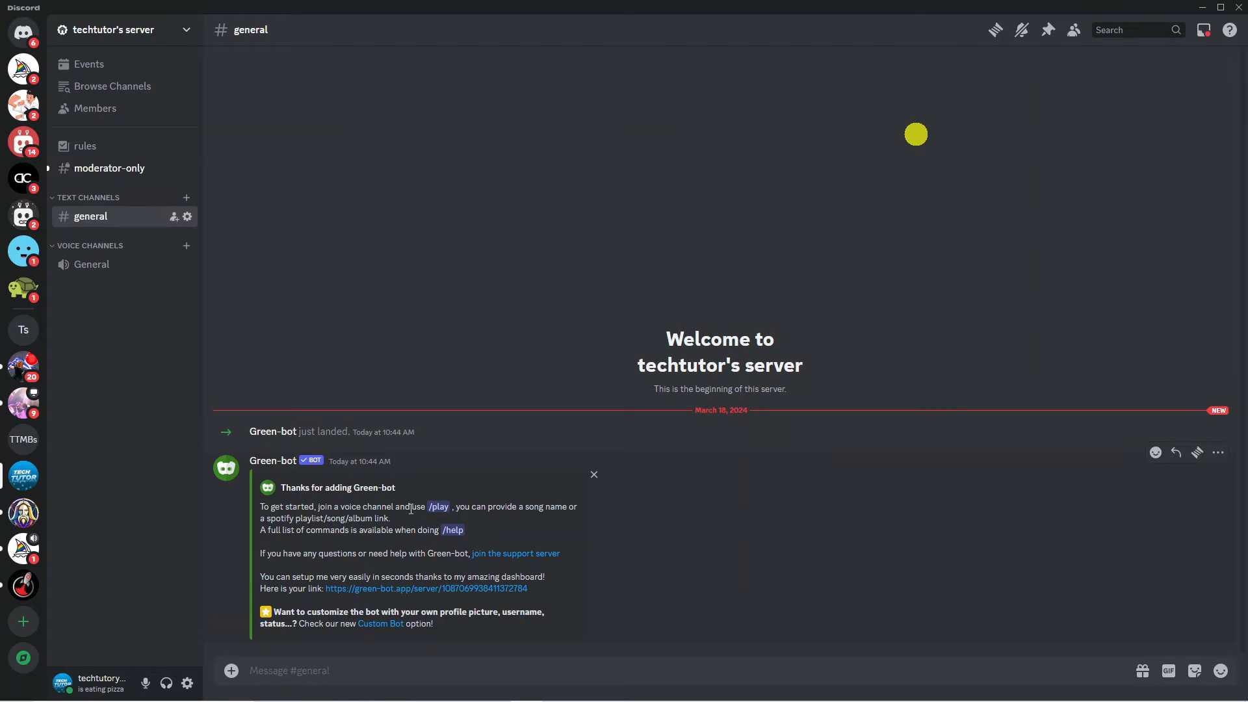
pyautogui.moveTo(456, 484)
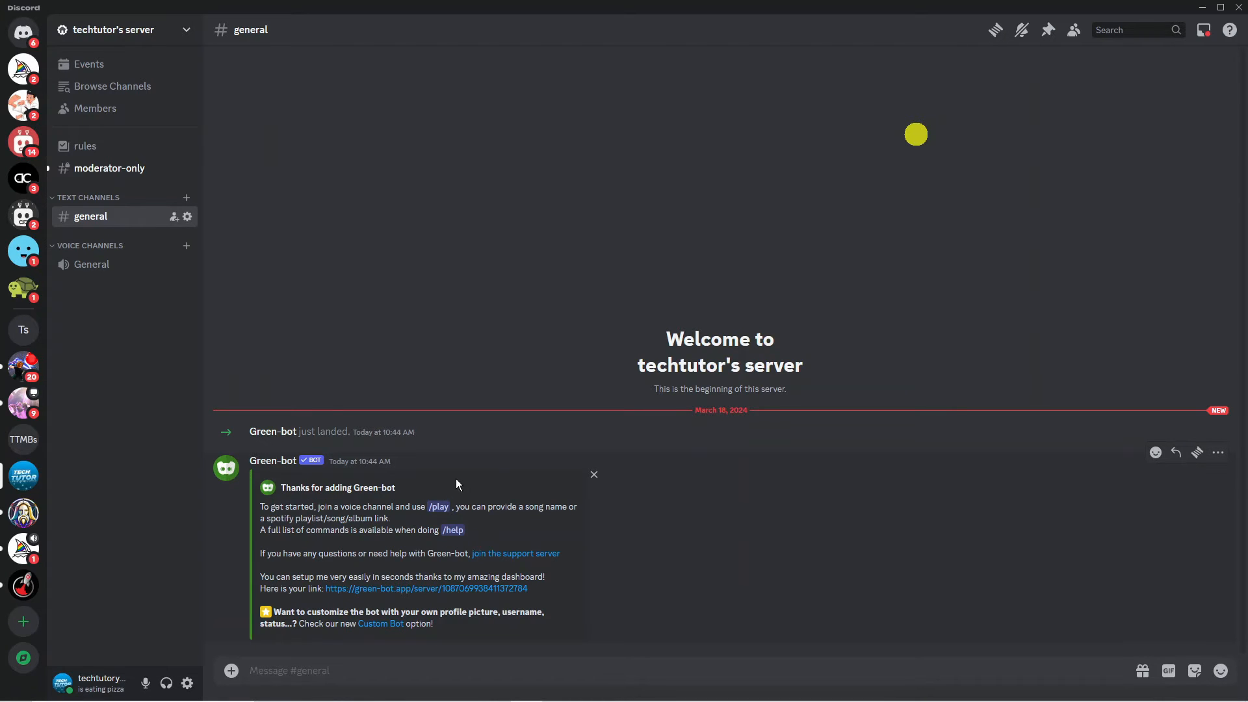
pyautogui.moveTo(188, 265)
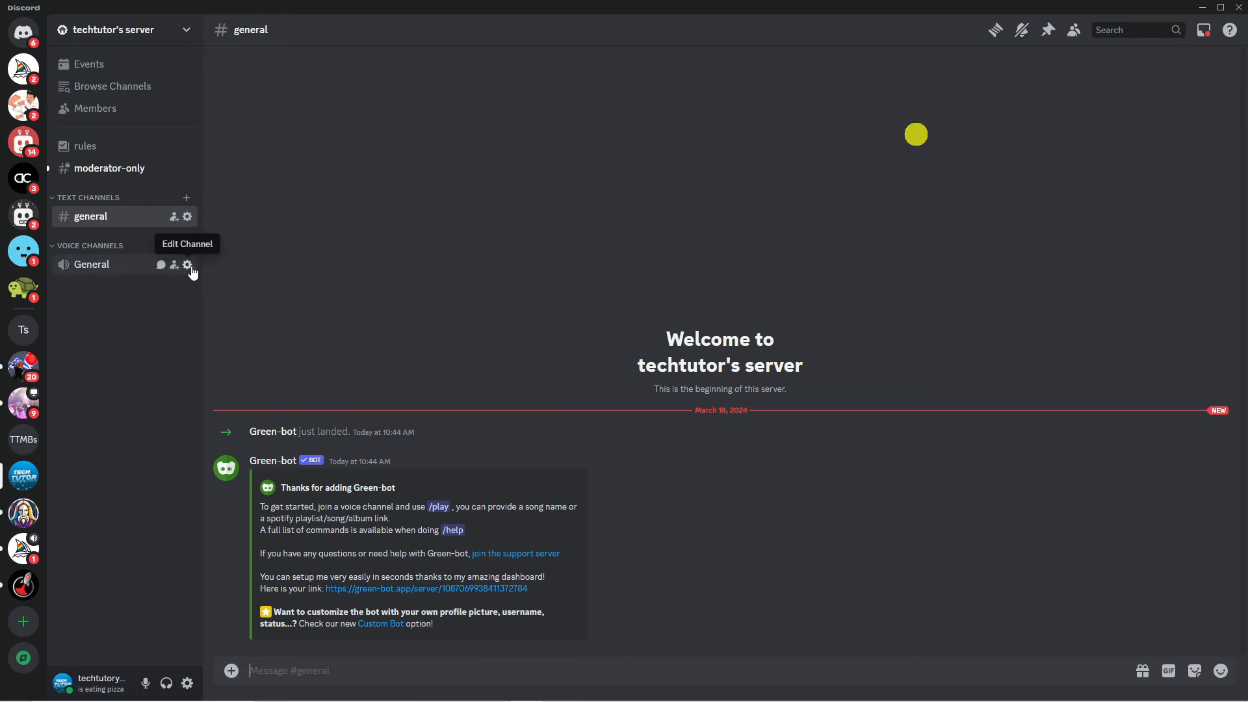
pyautogui.moveTo(123, 276)
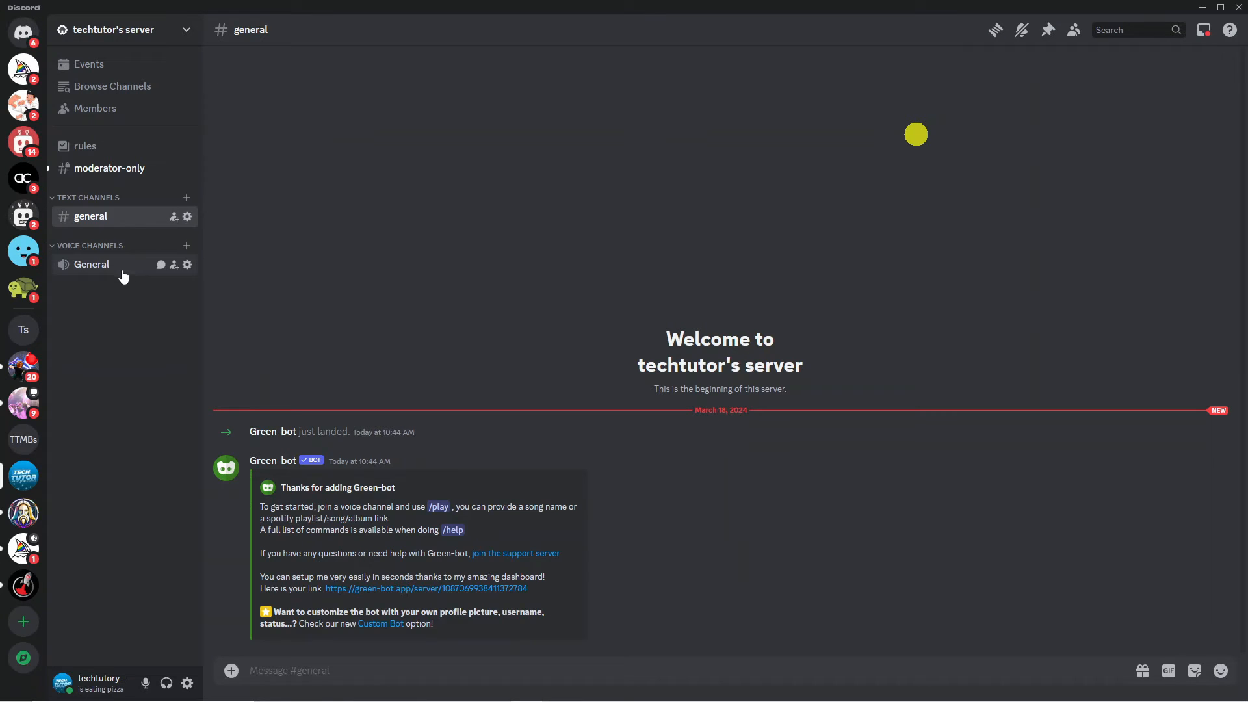
# Connect to the General voice channel under Voice Channels
pyautogui.click(92, 264)
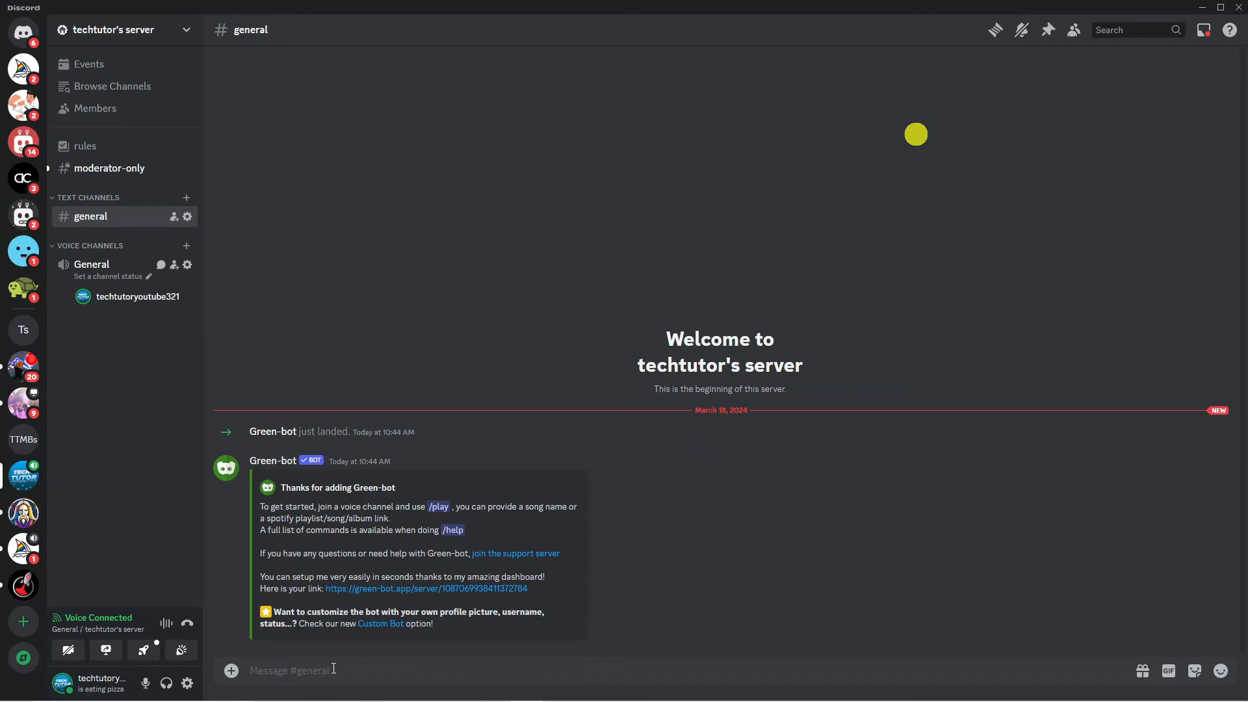
# Send Green-bot's /play command with the query 'gods plan by drake'
pyautogui.write('/play')
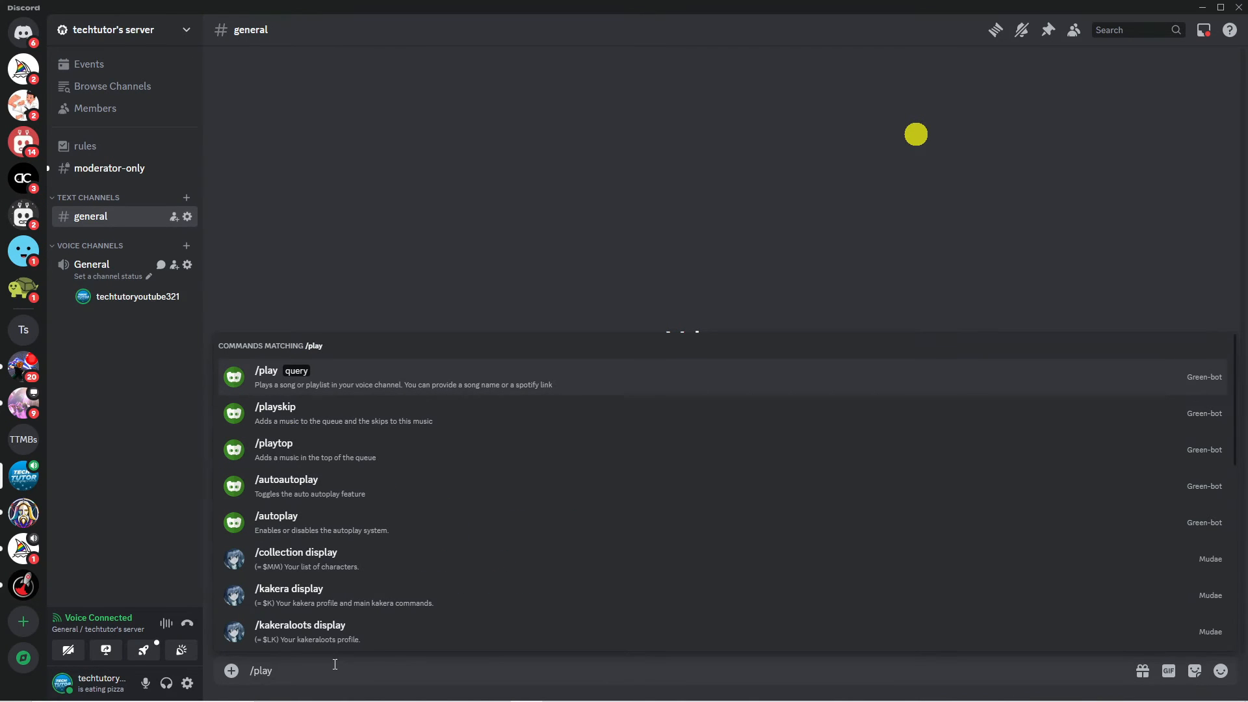
pyautogui.moveTo(291, 422)
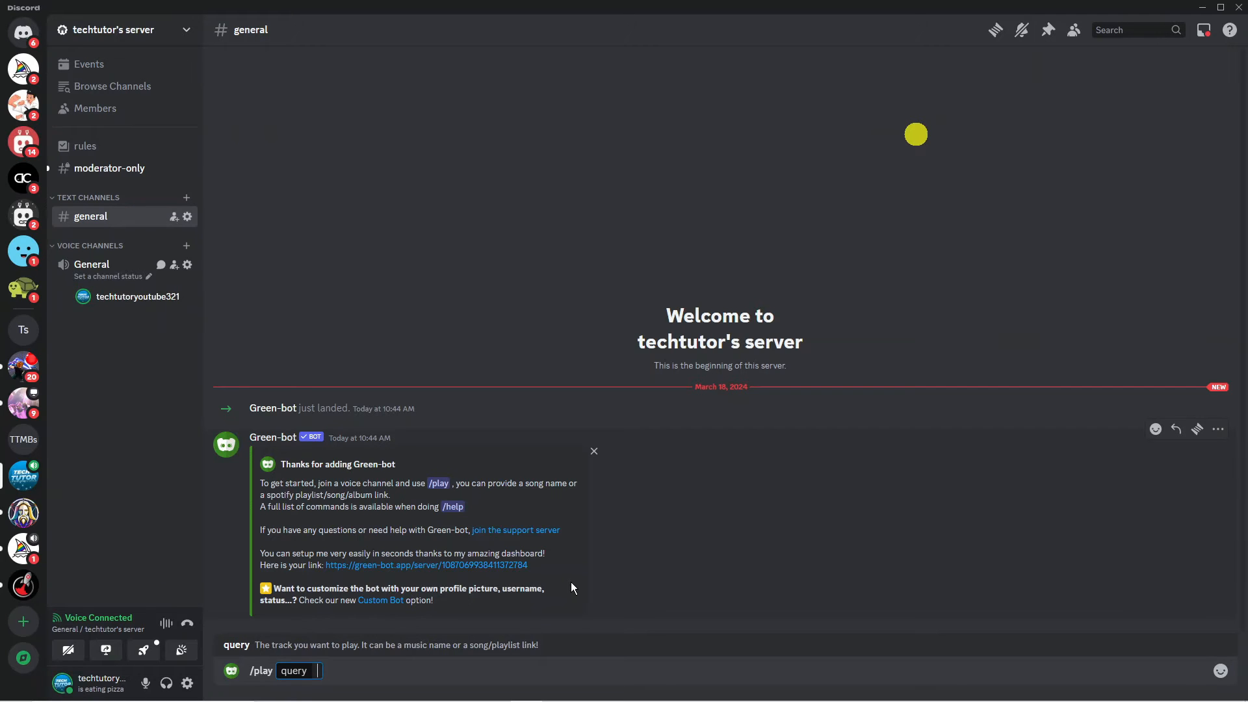
pyautogui.write('gods plan')
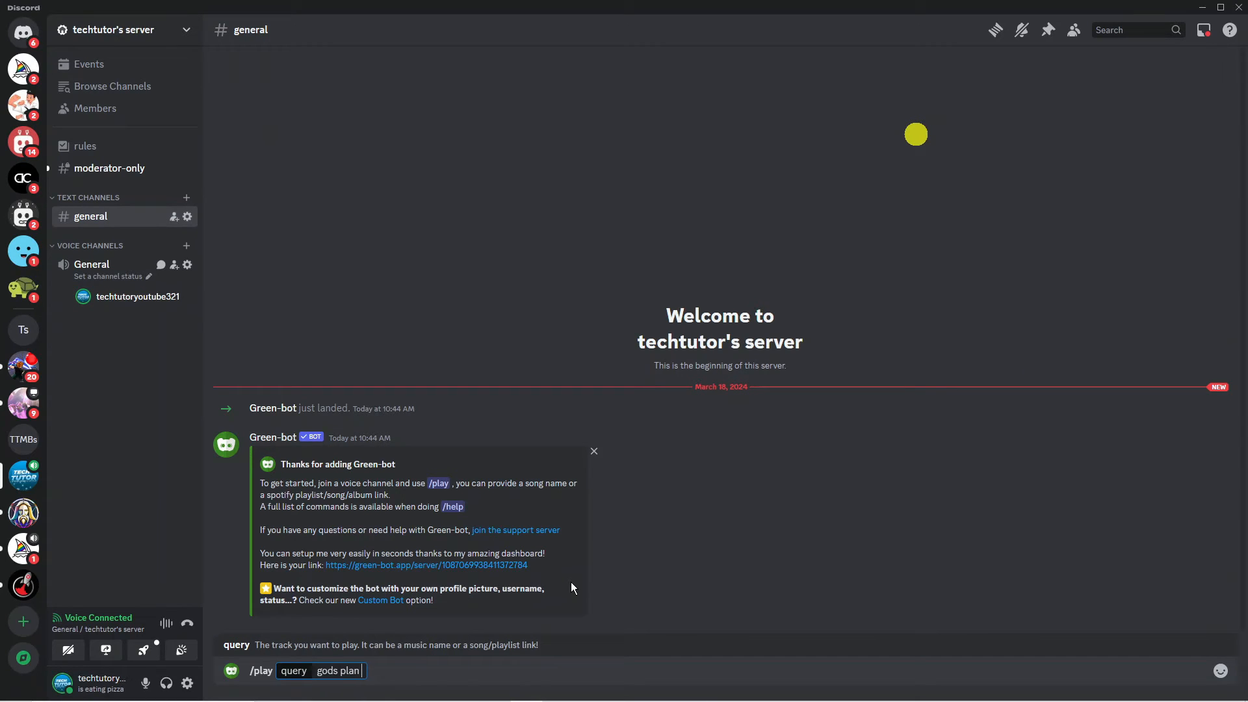
pyautogui.write('by drake')
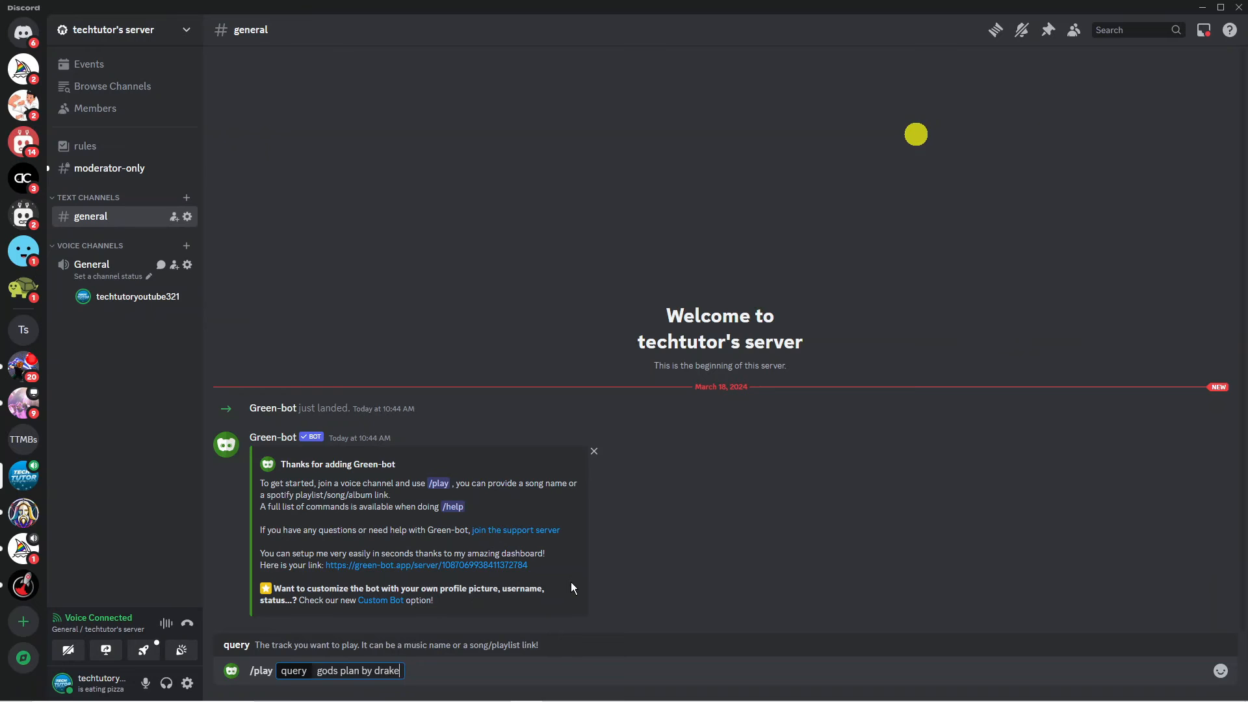
pyautogui.press('enter')
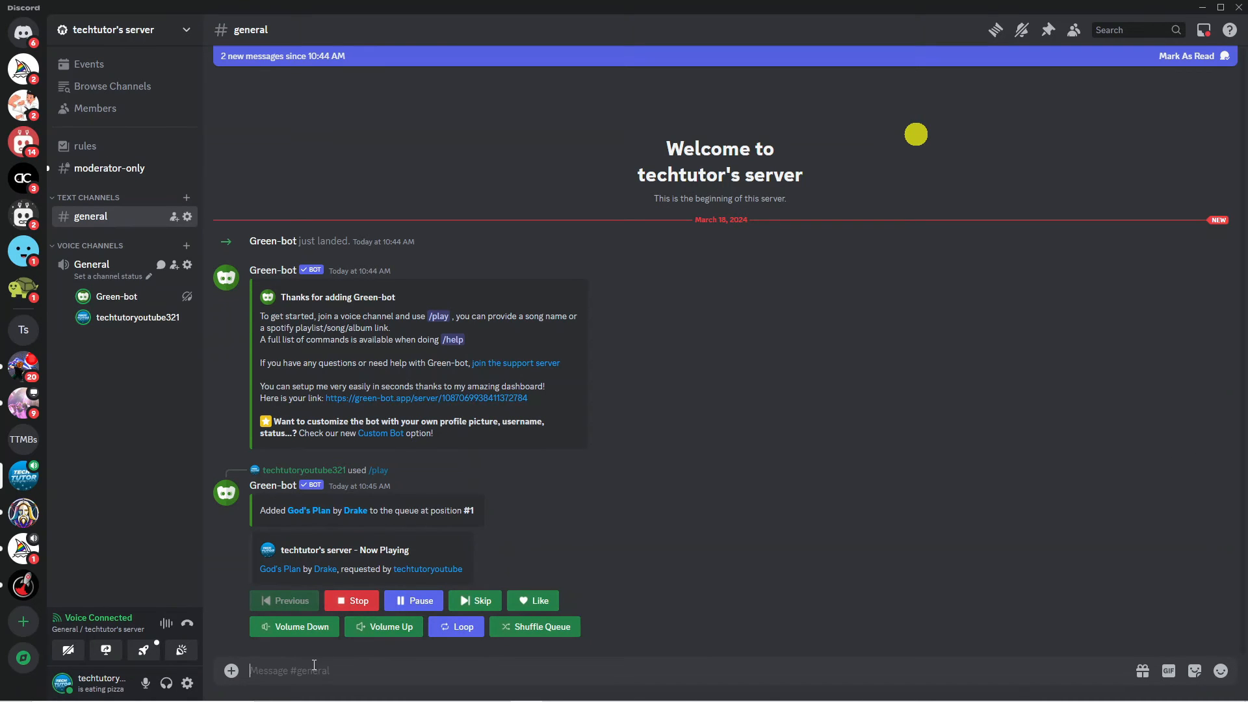
# Queue Peaches with a second /play request searching 'peach'
pyautogui.write('/play query')
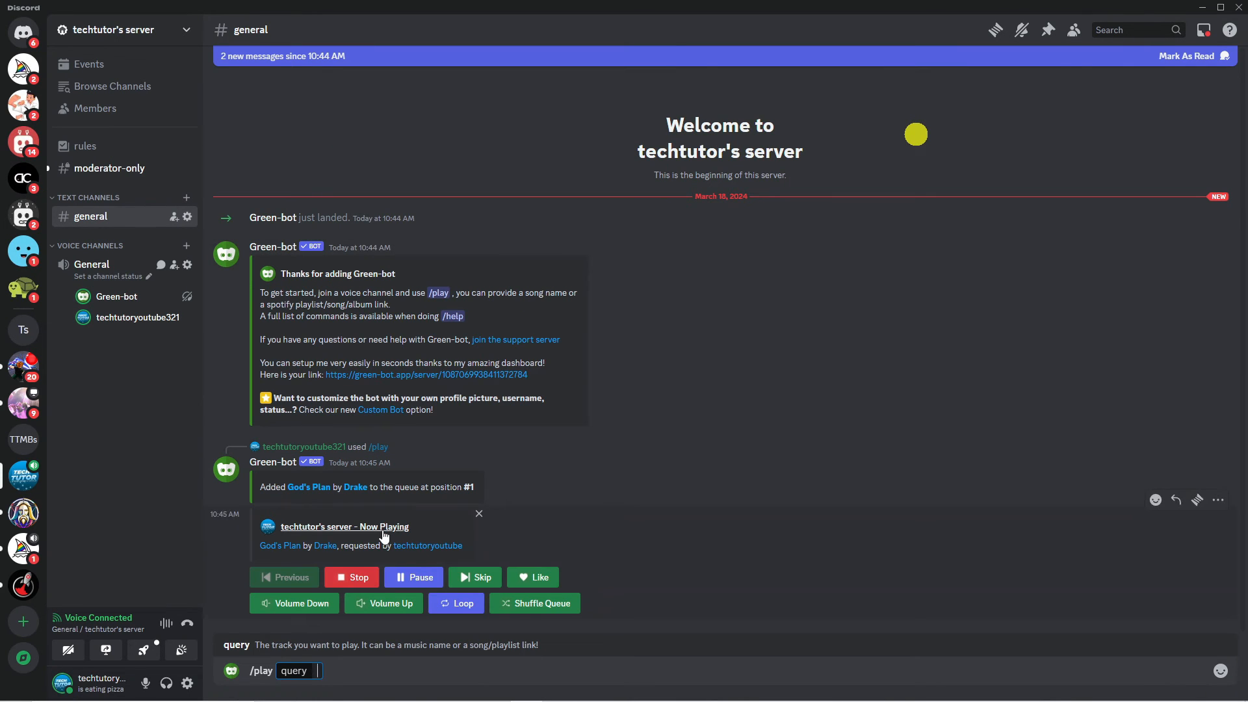
pyautogui.write('peaches by justin')
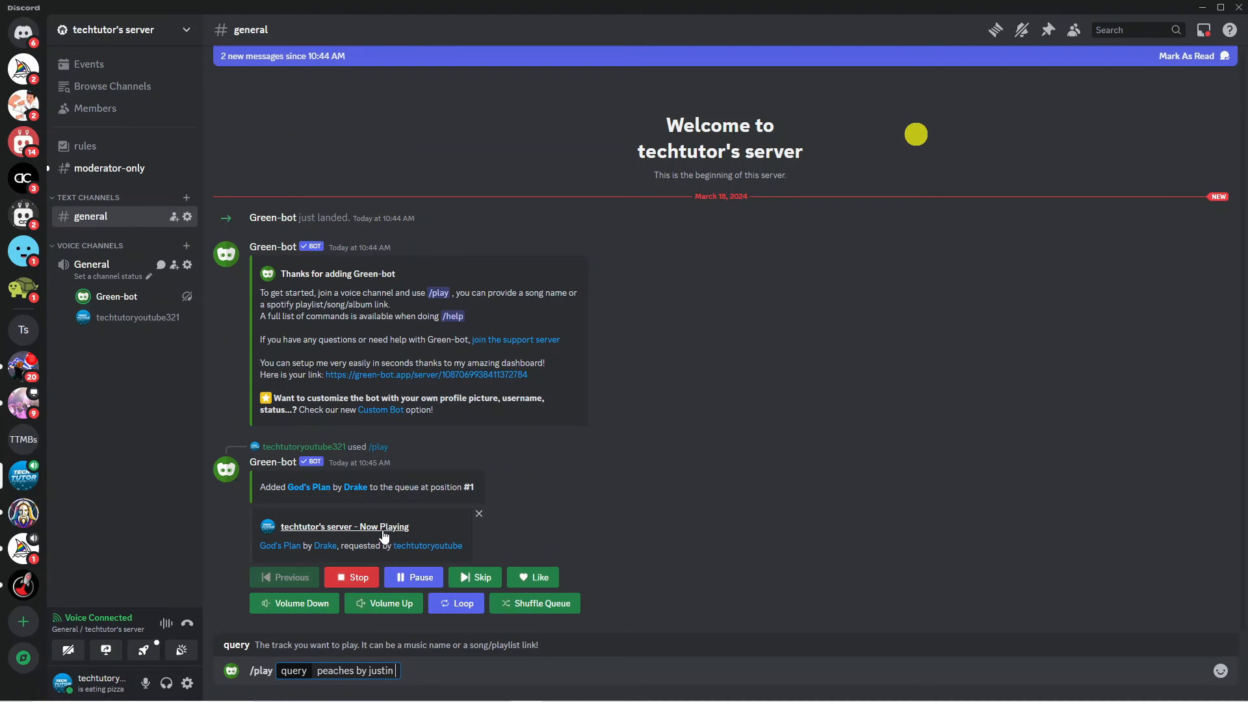
pyautogui.press('enter')
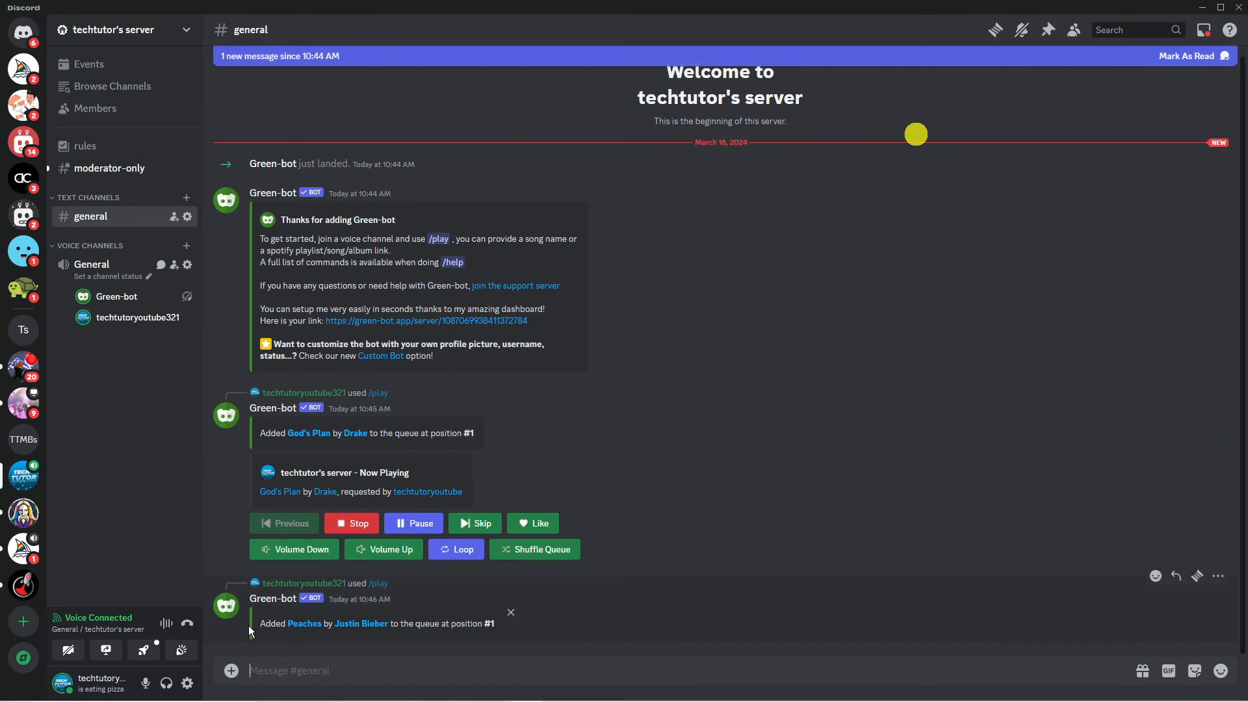
pyautogui.moveTo(410, 403)
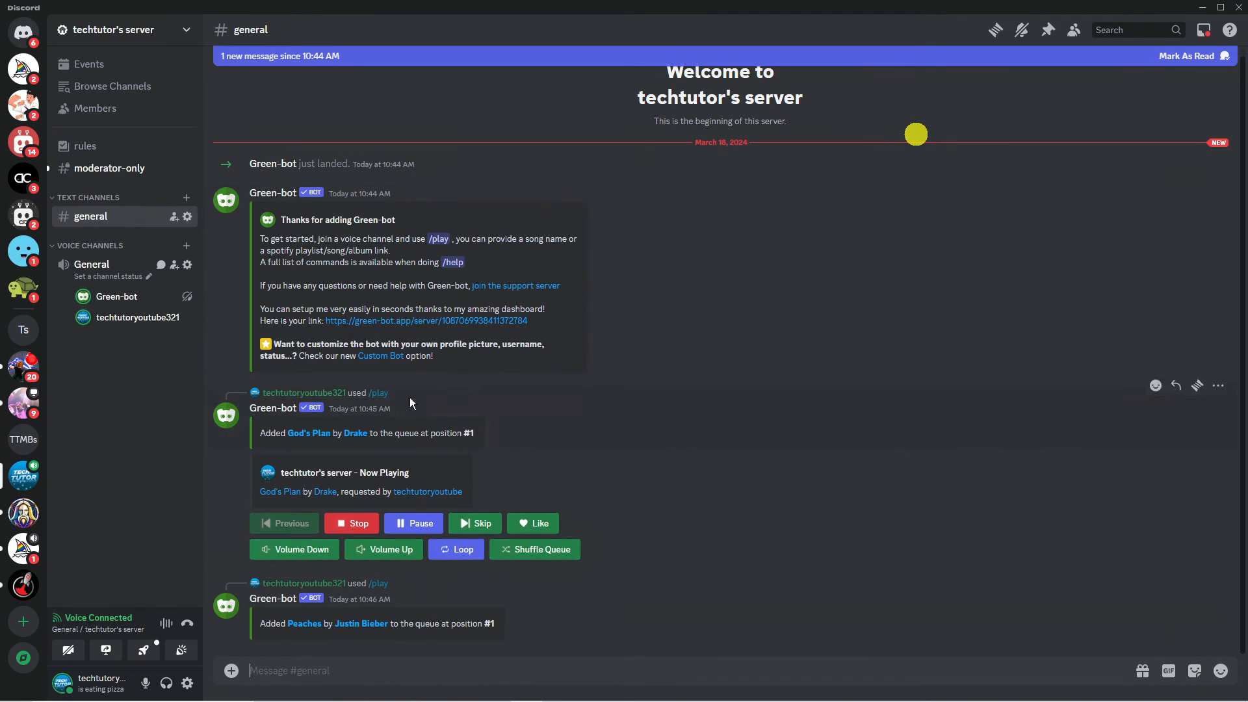
pyautogui.moveTo(361, 623)
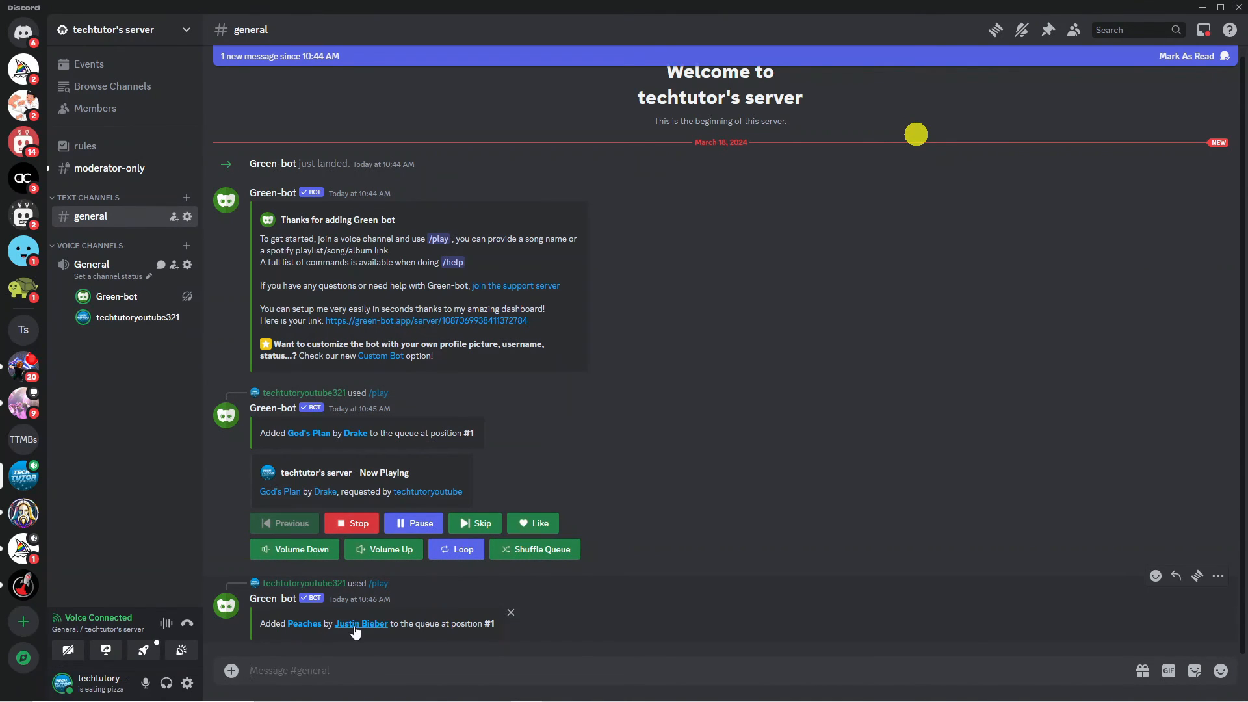
pyautogui.moveTo(486, 626)
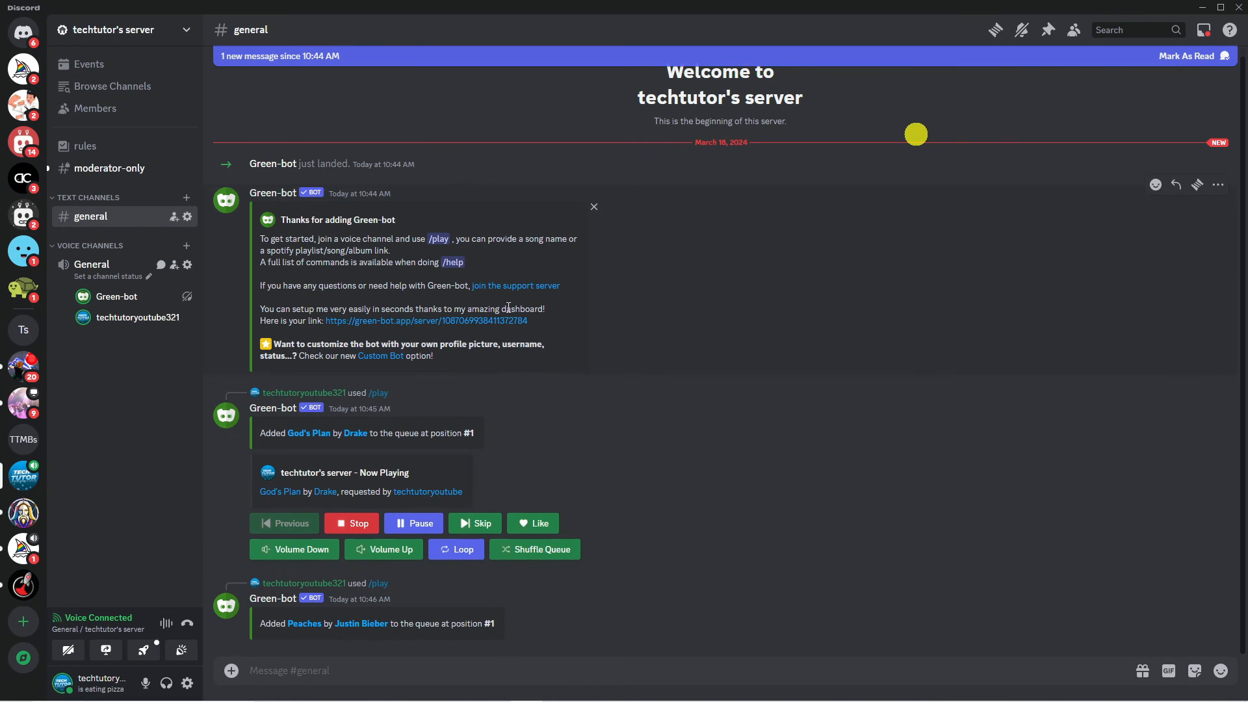
pyautogui.moveTo(460, 611)
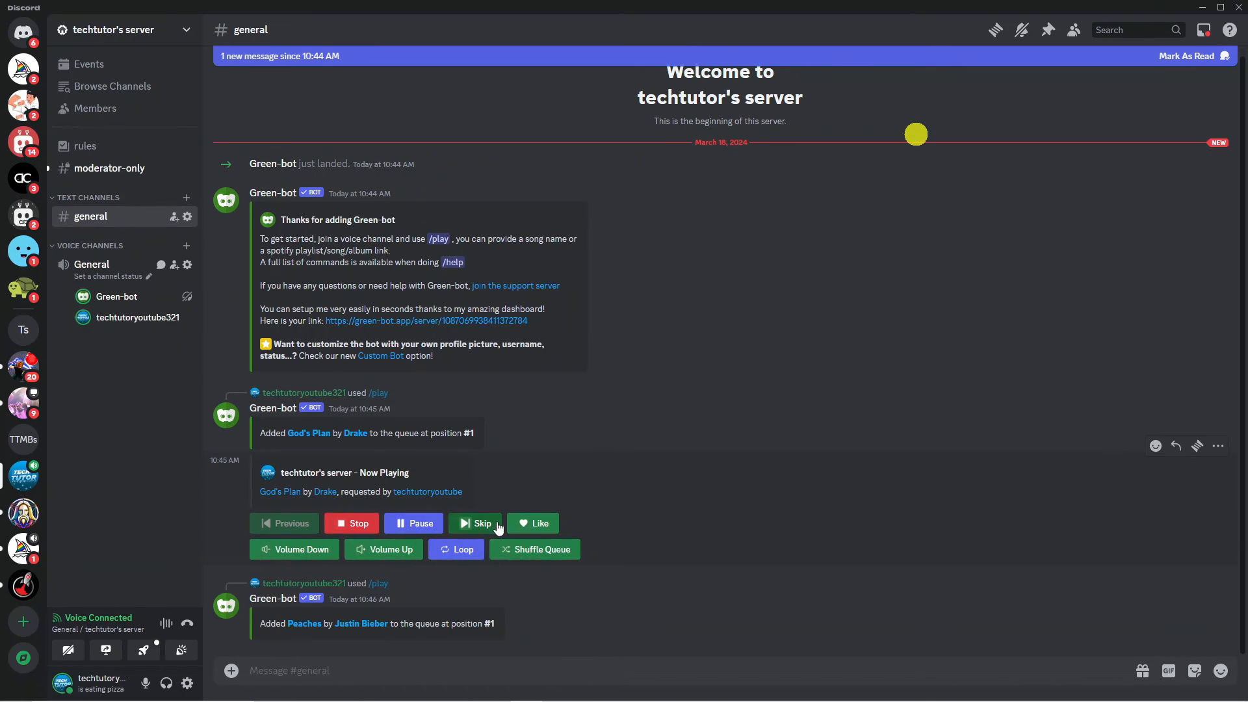
pyautogui.moveTo(446, 544)
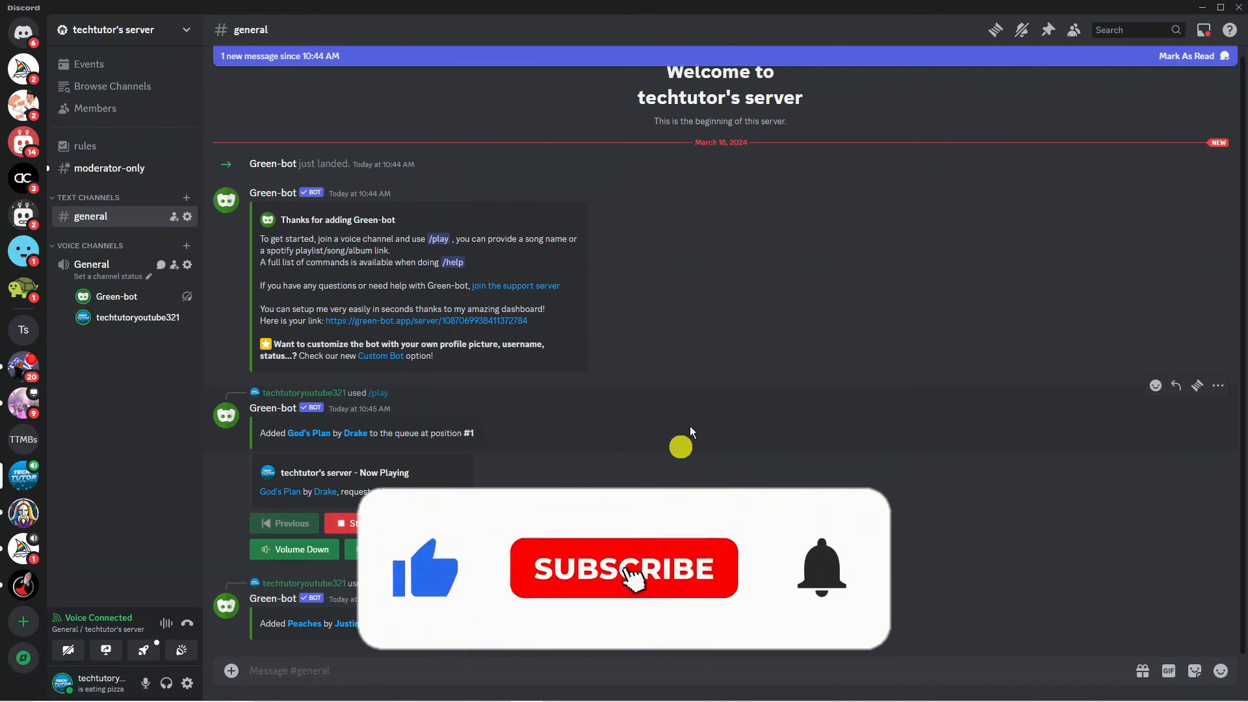
pyautogui.click(624, 568)
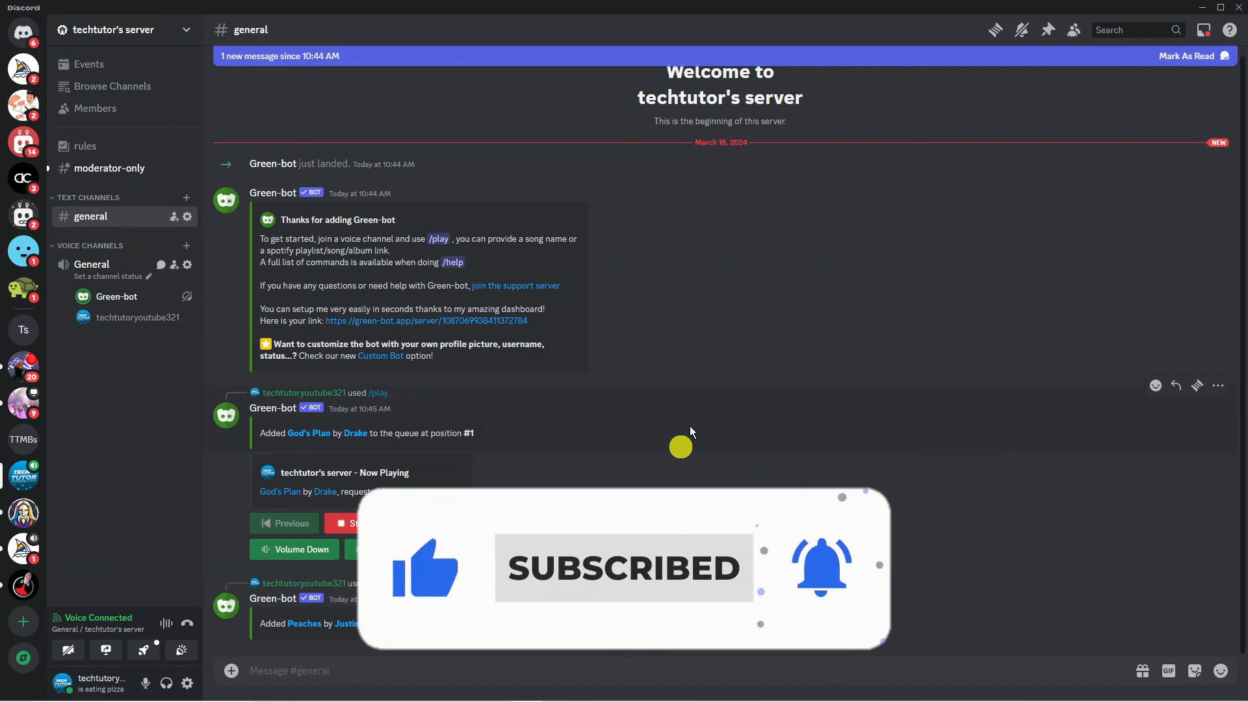